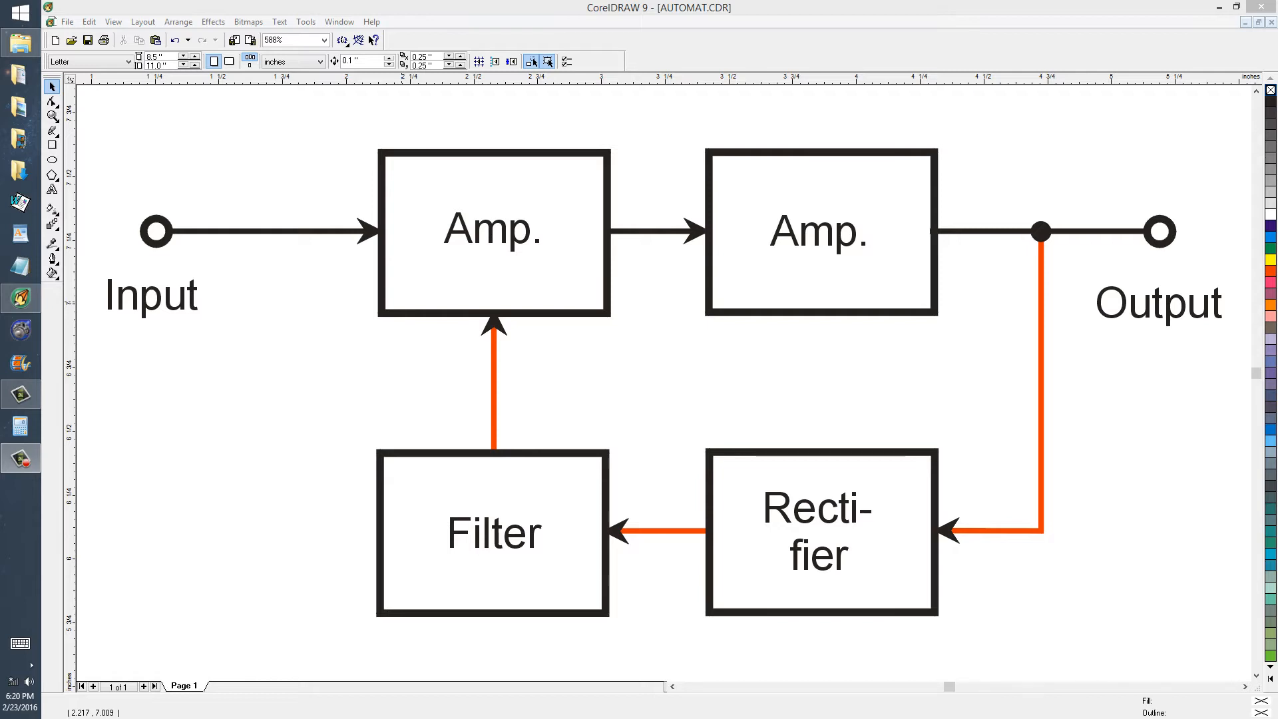
pyautogui.moveTo(879, 263)
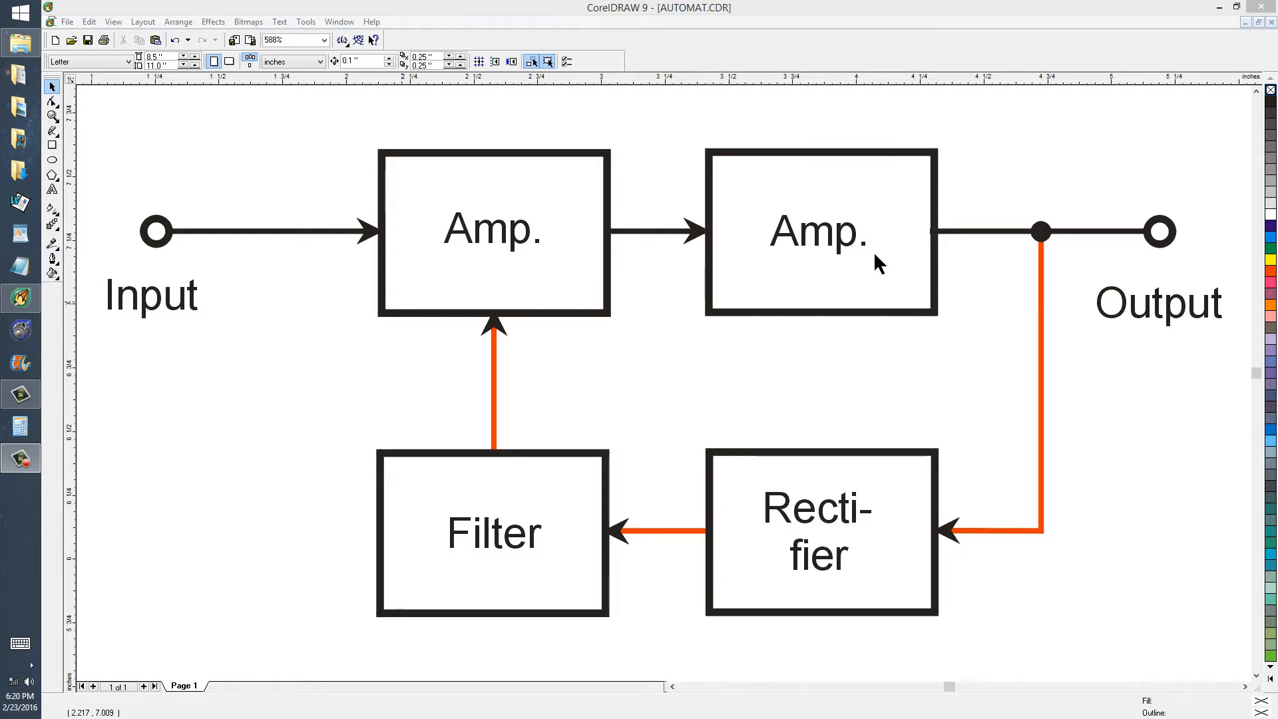
pyautogui.moveTo(481, 251)
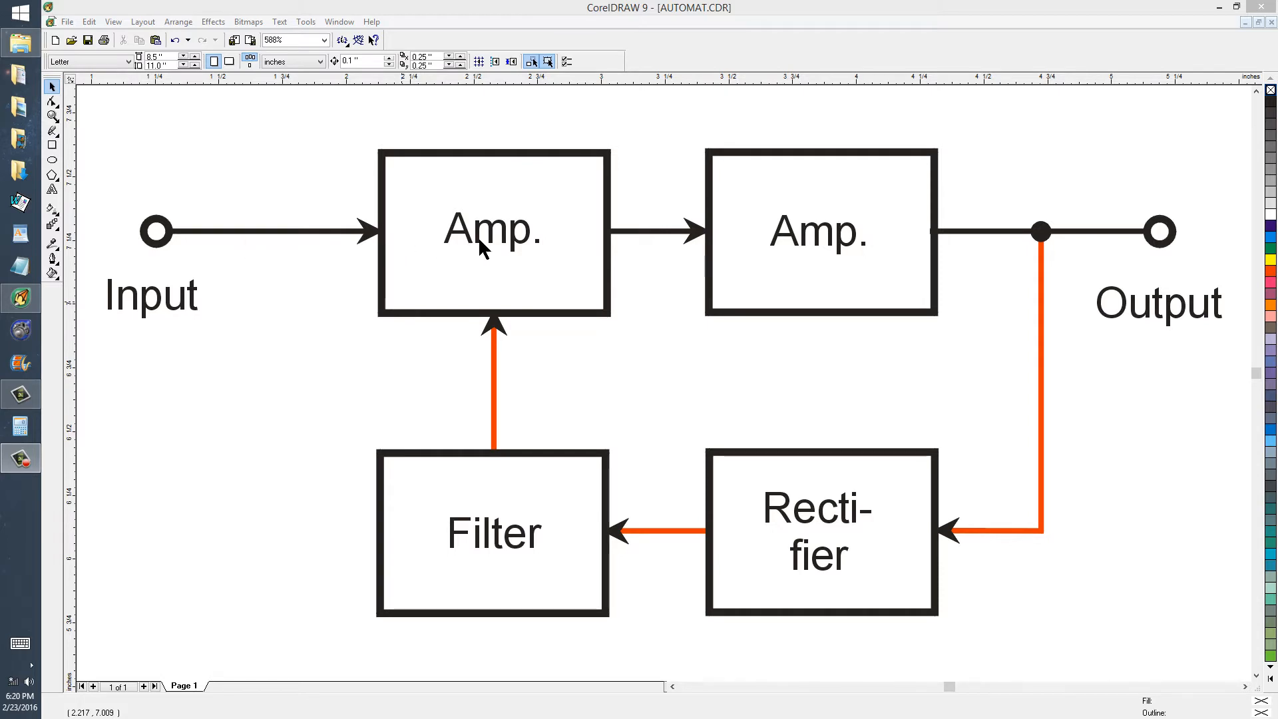
pyautogui.moveTo(855, 243)
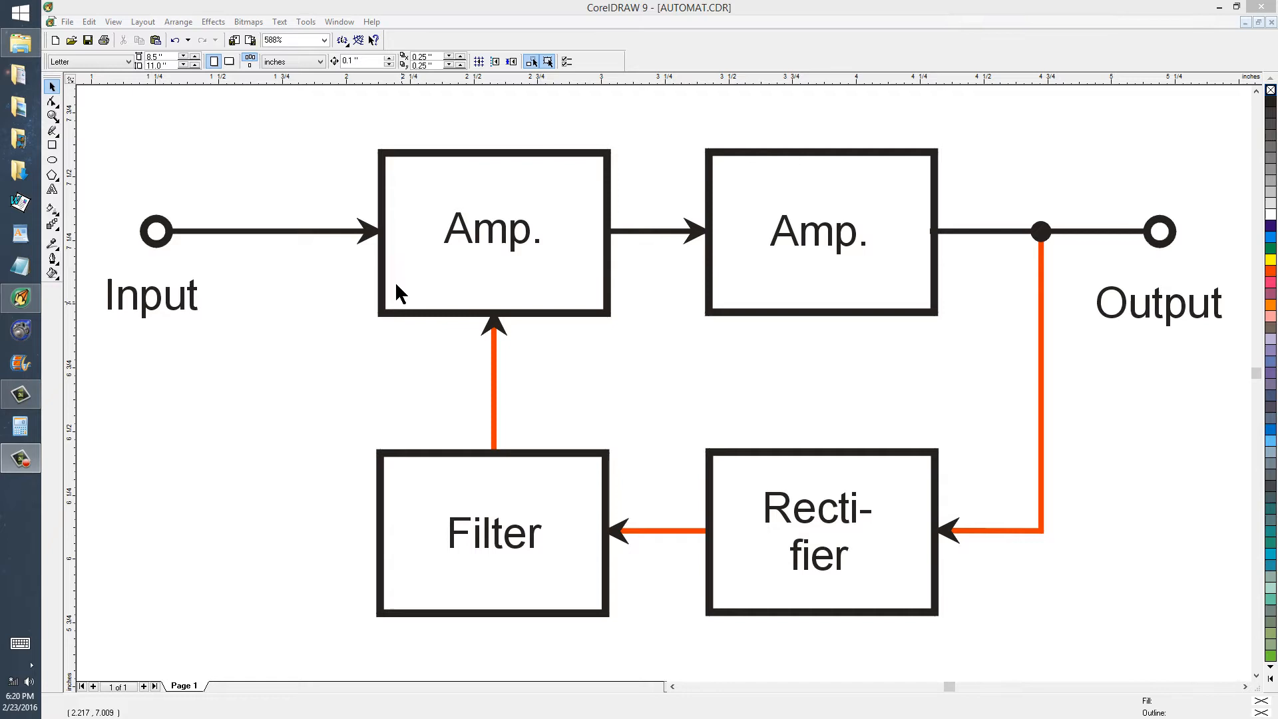
pyautogui.moveTo(169, 323)
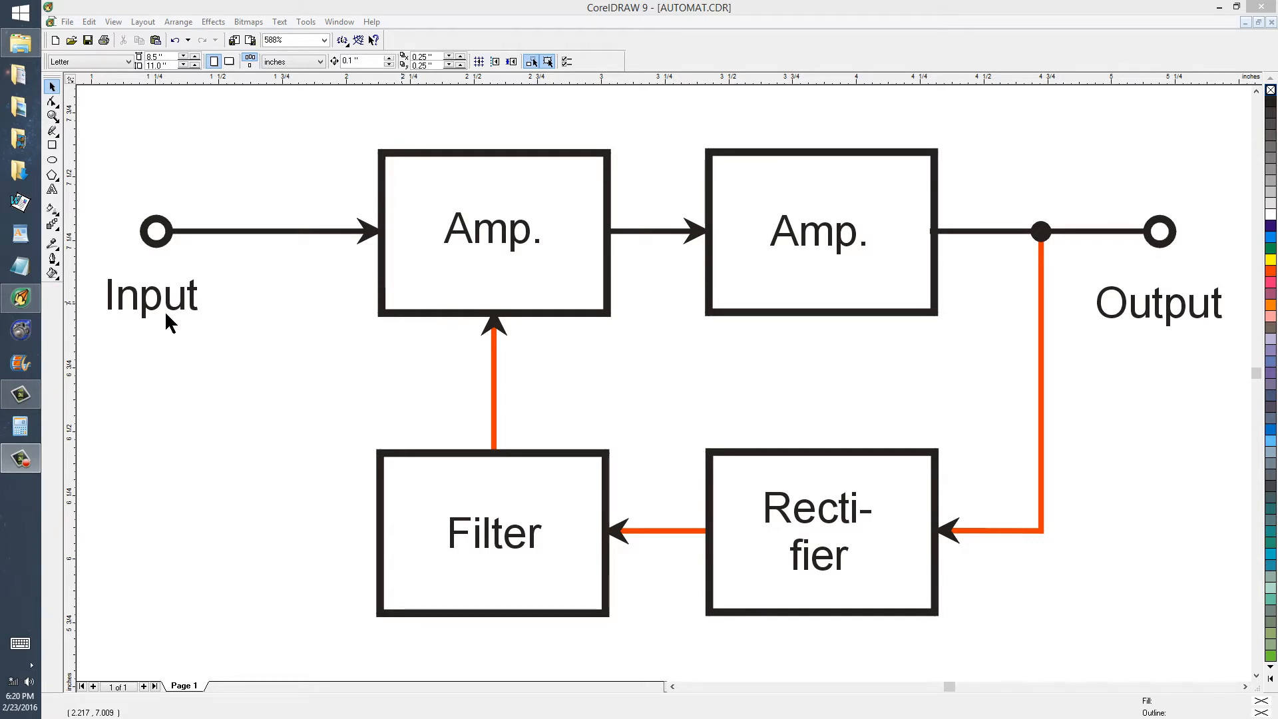
pyautogui.moveTo(176, 316)
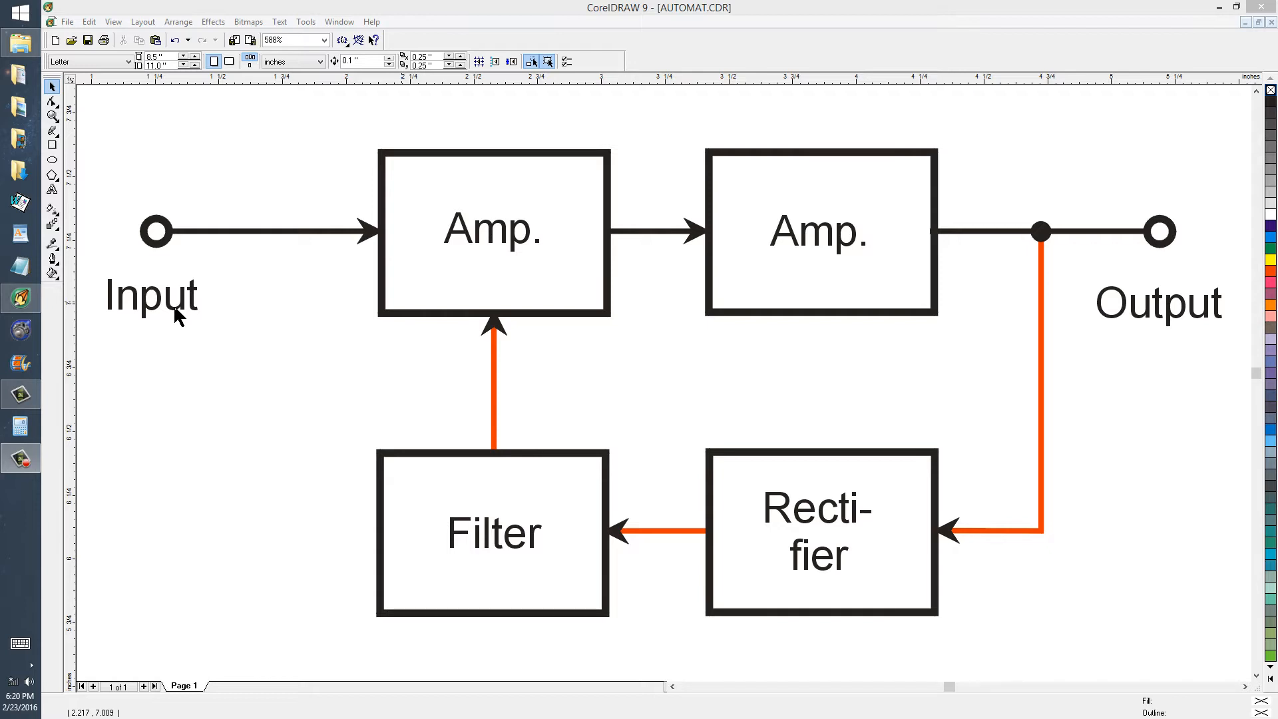
pyautogui.moveTo(772, 257)
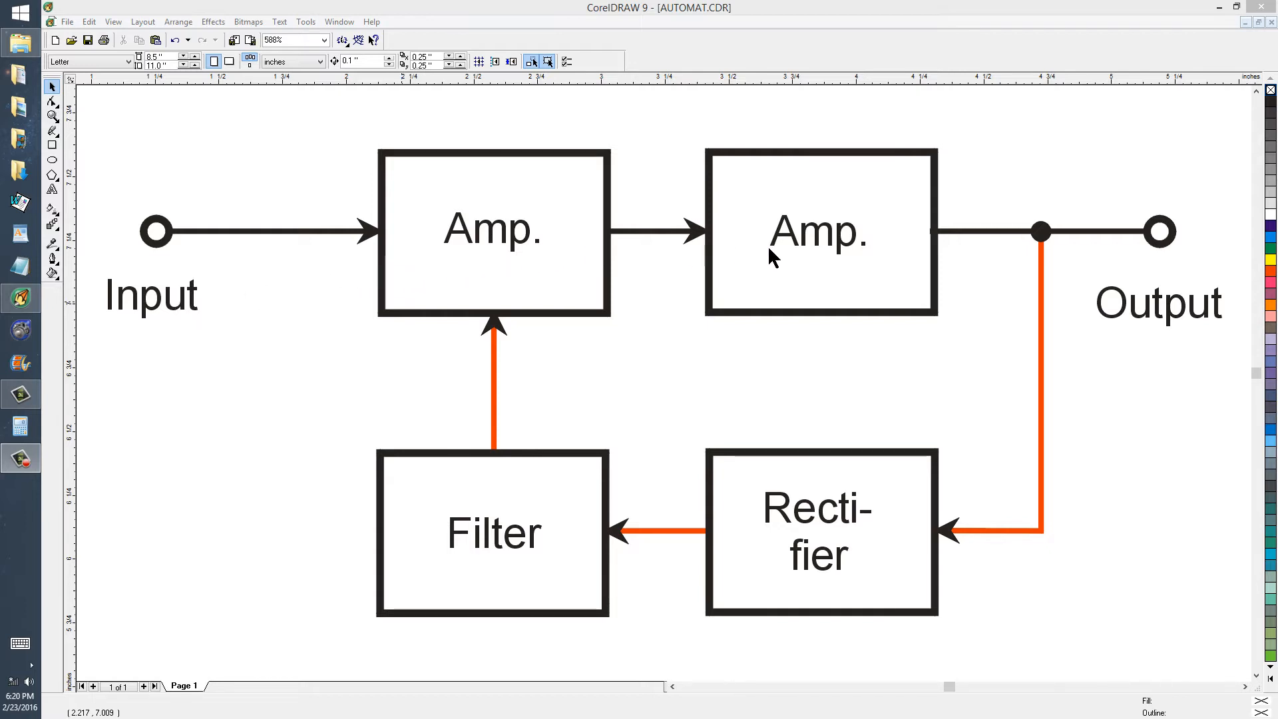
pyautogui.moveTo(819, 257)
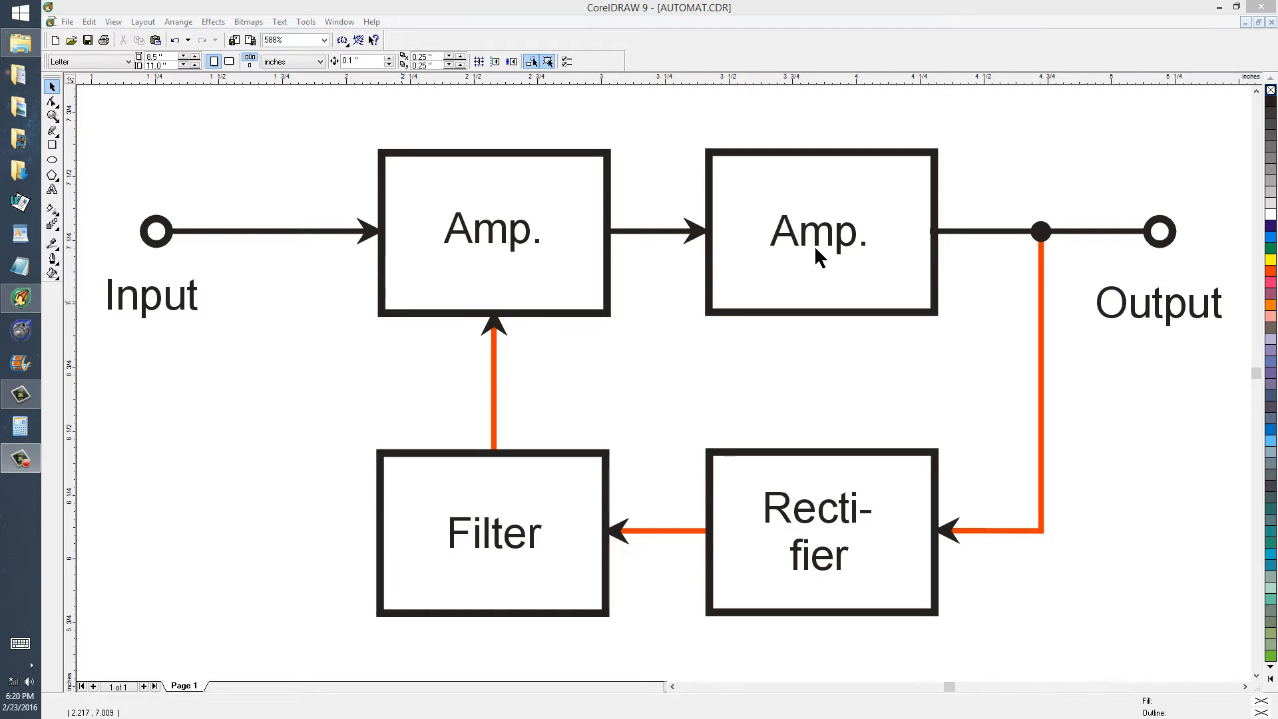
pyautogui.moveTo(791, 251)
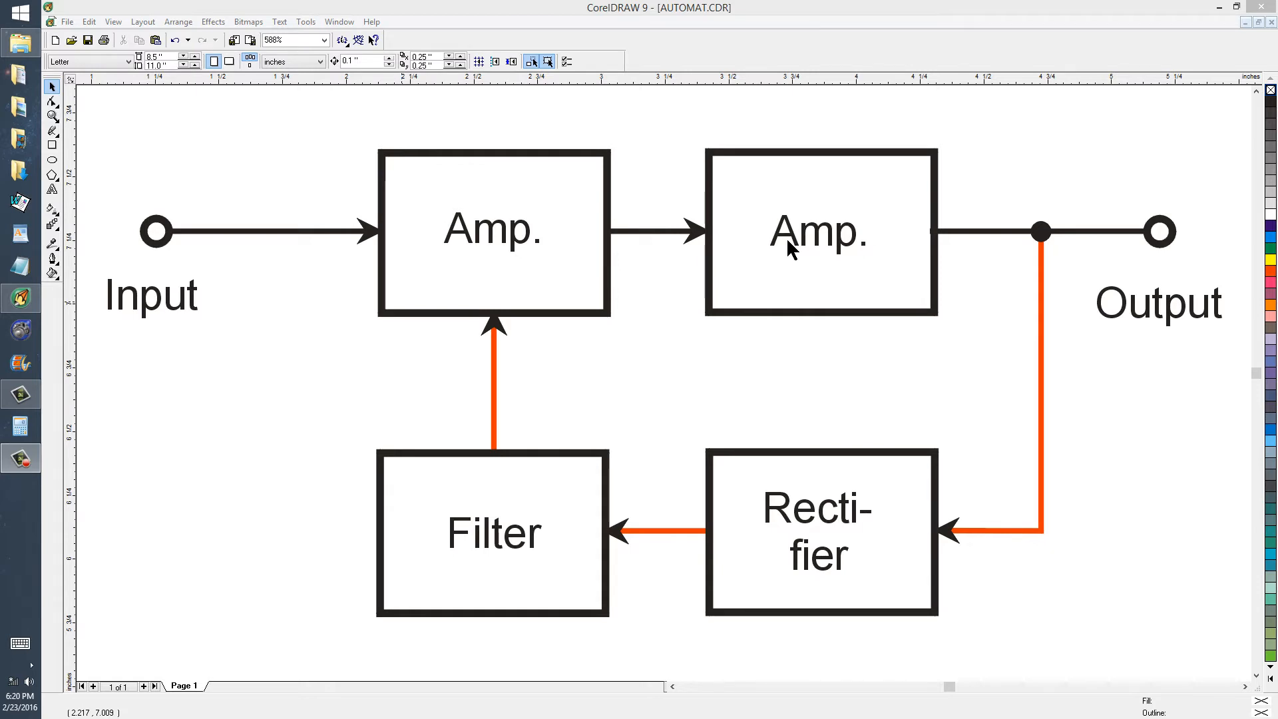
pyautogui.moveTo(860, 333)
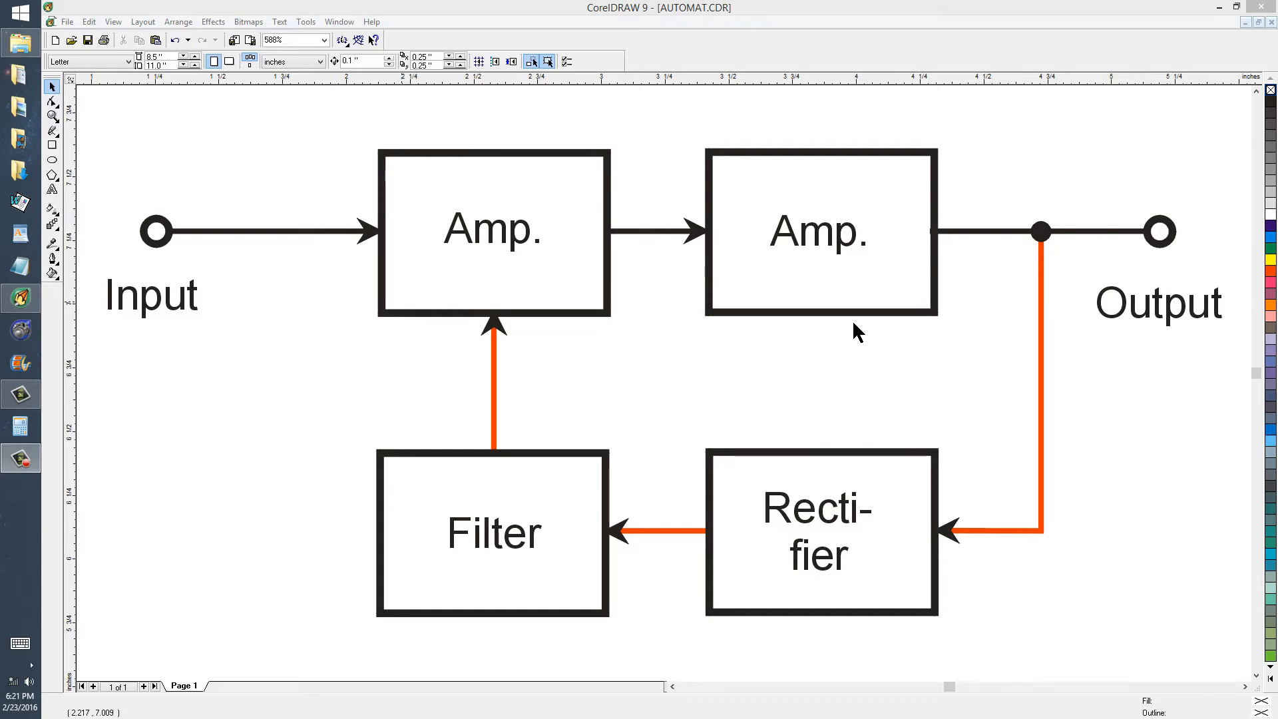
pyautogui.moveTo(911, 245)
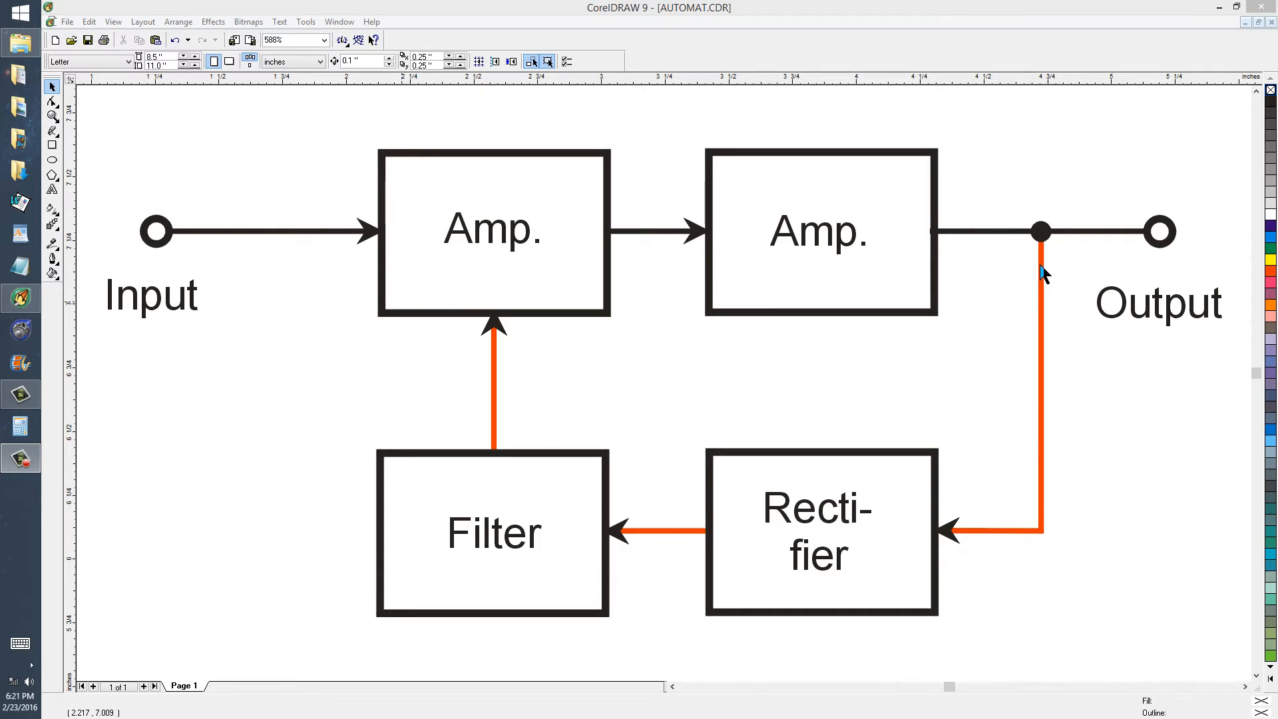
pyautogui.moveTo(1048, 373)
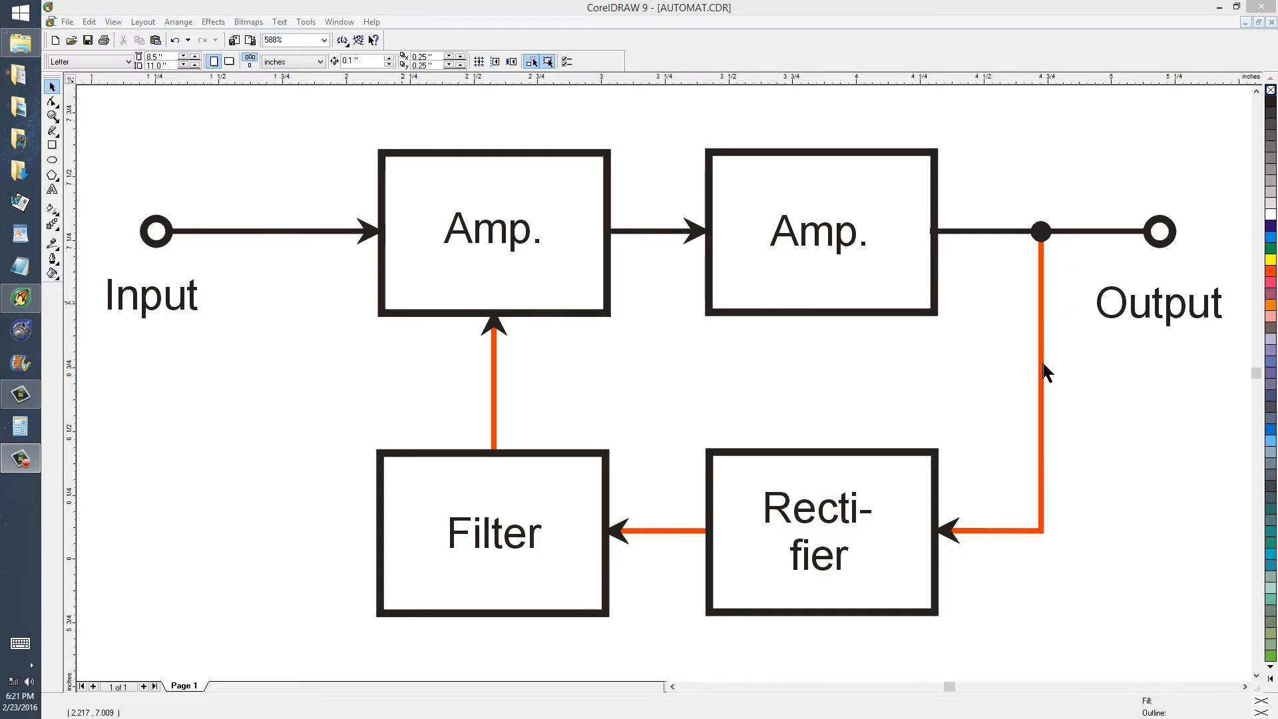
pyautogui.moveTo(1047, 417)
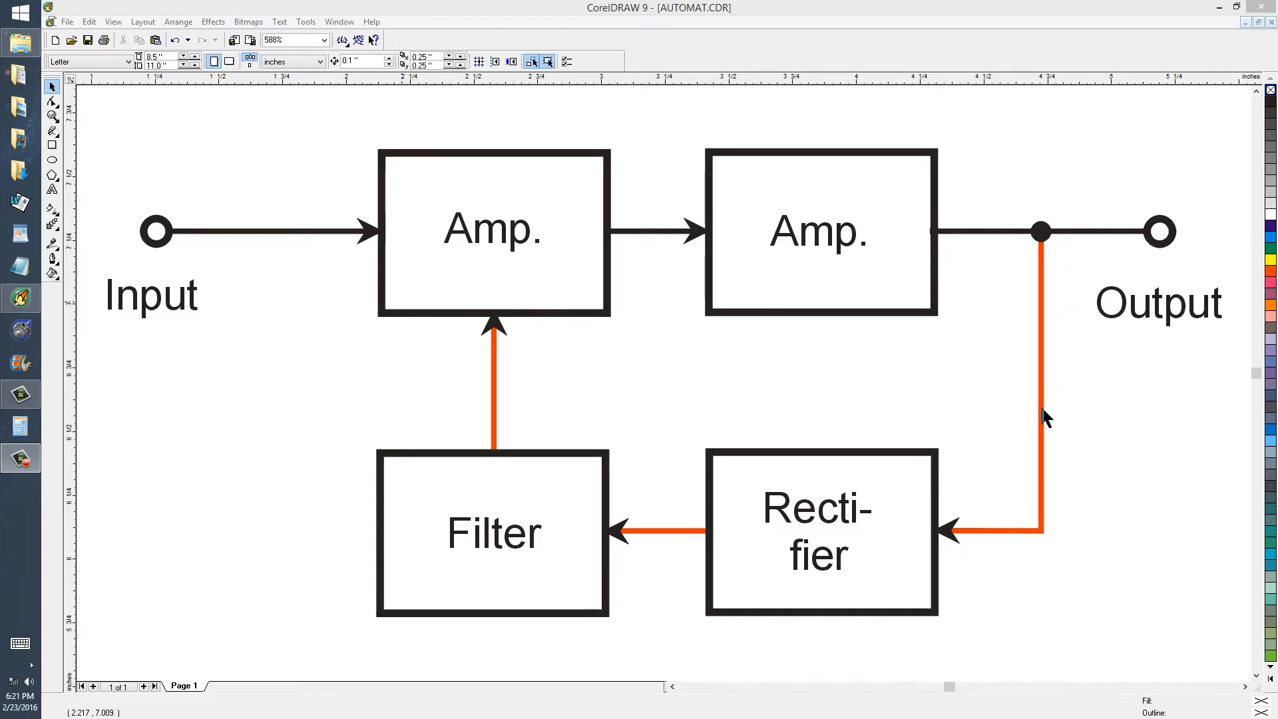
pyautogui.moveTo(1044, 526)
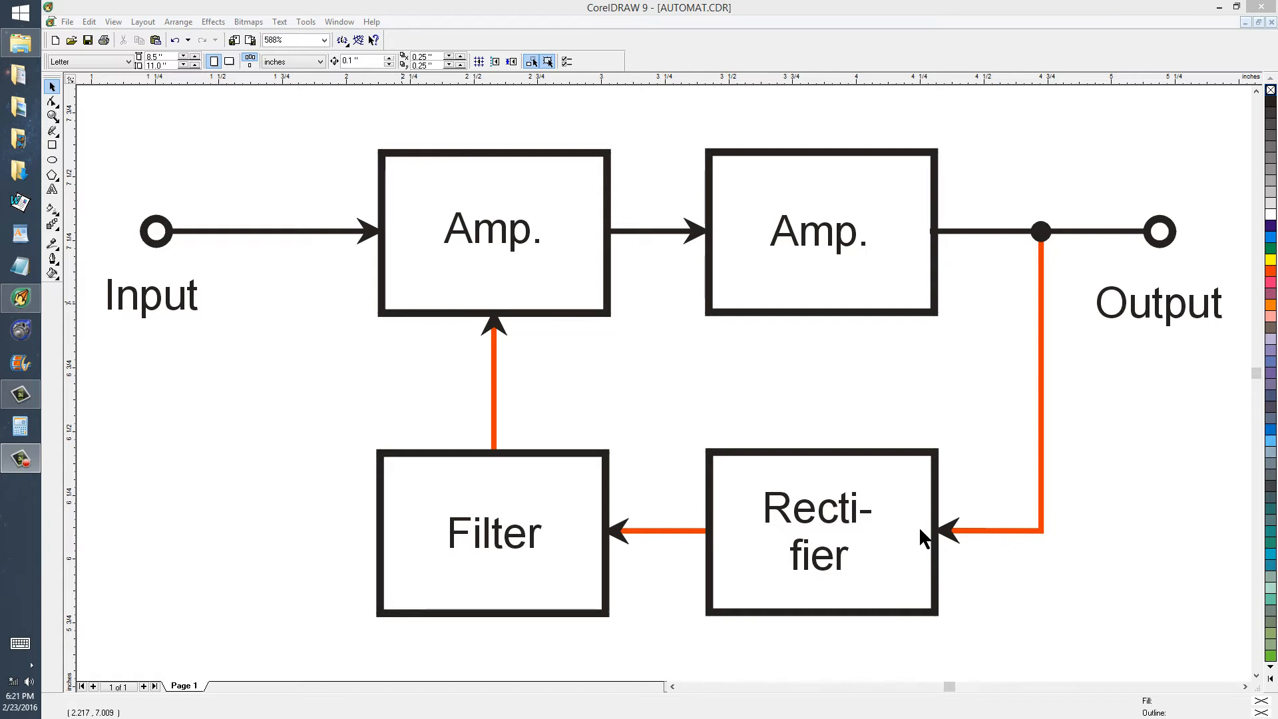
pyautogui.moveTo(538, 537)
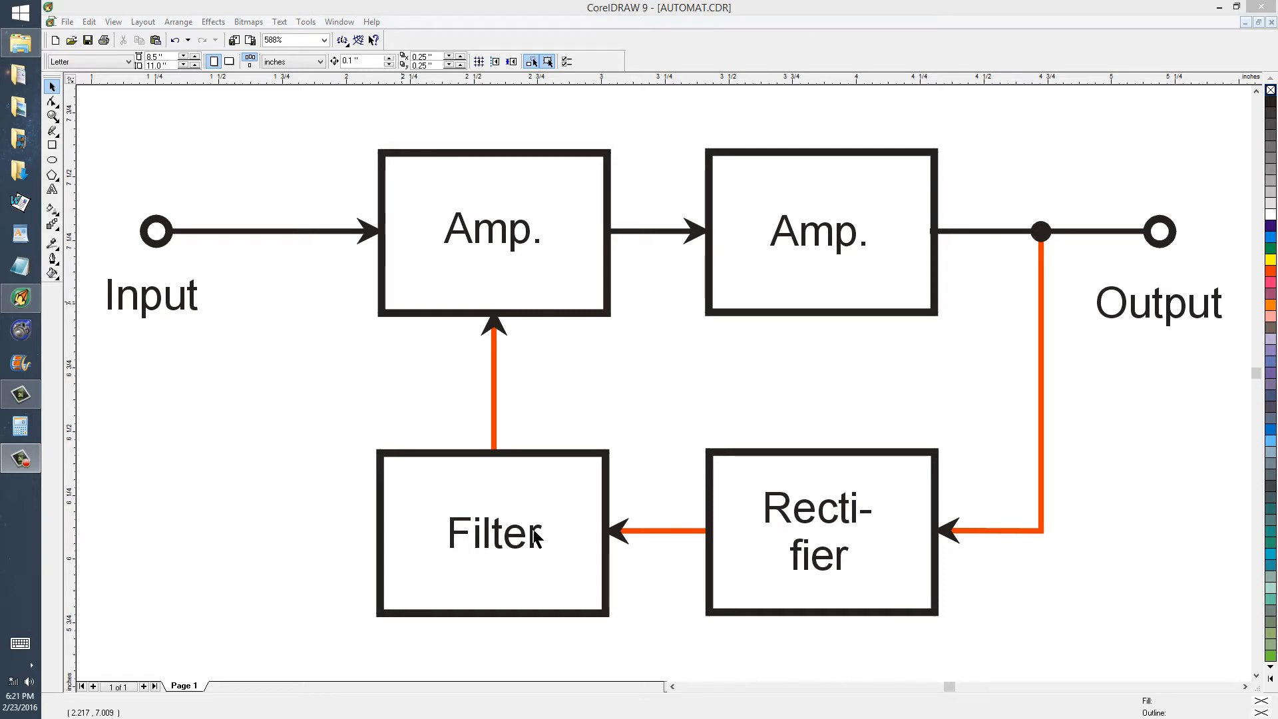
pyautogui.moveTo(757, 525)
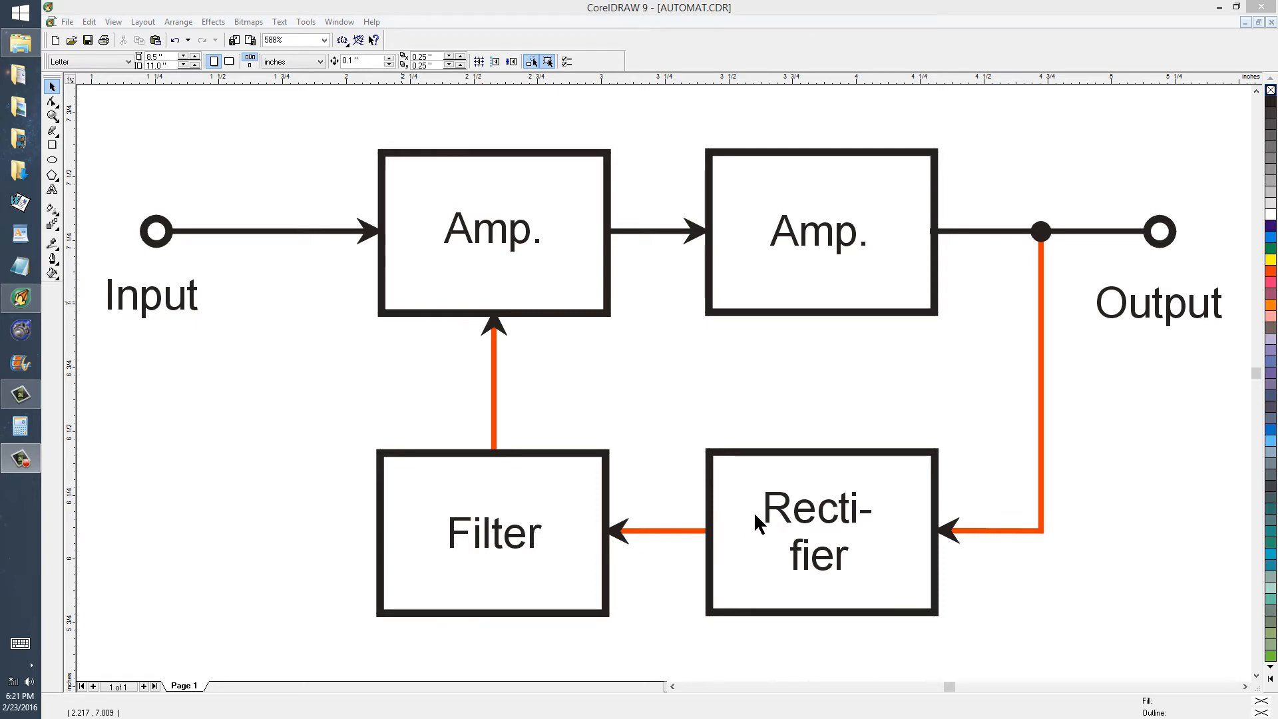
pyautogui.moveTo(767, 523)
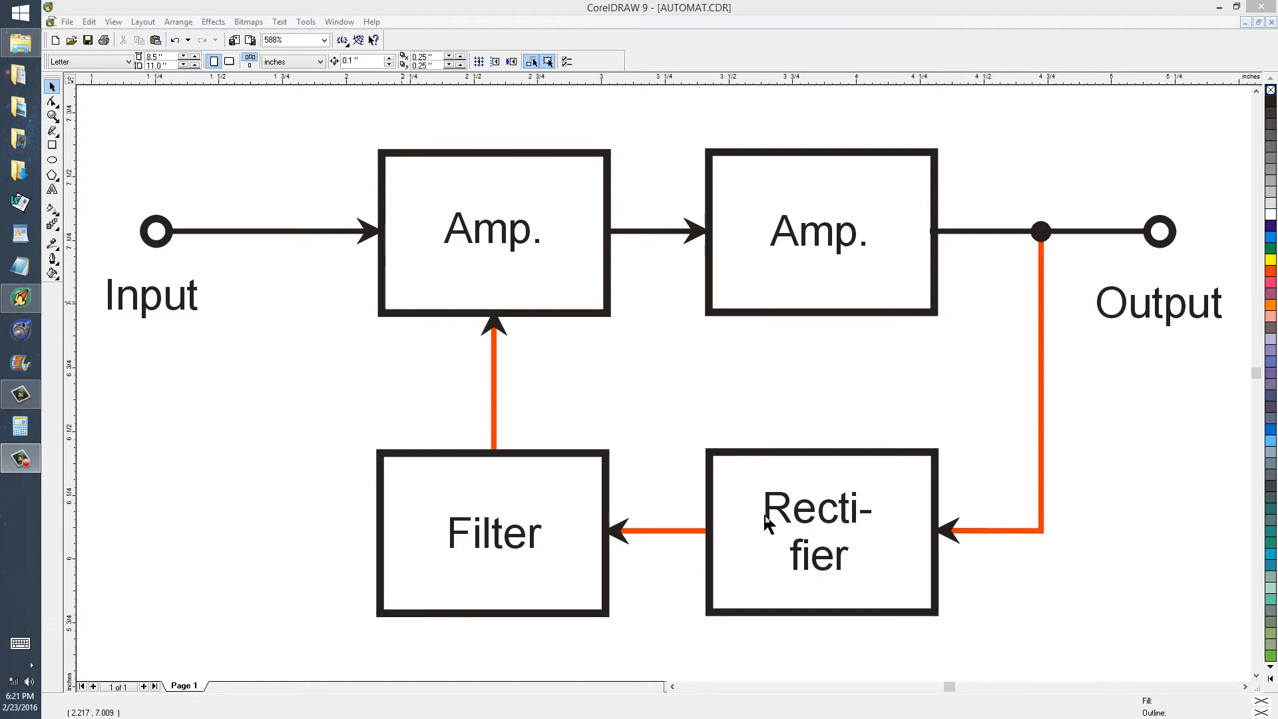
pyautogui.moveTo(520, 504)
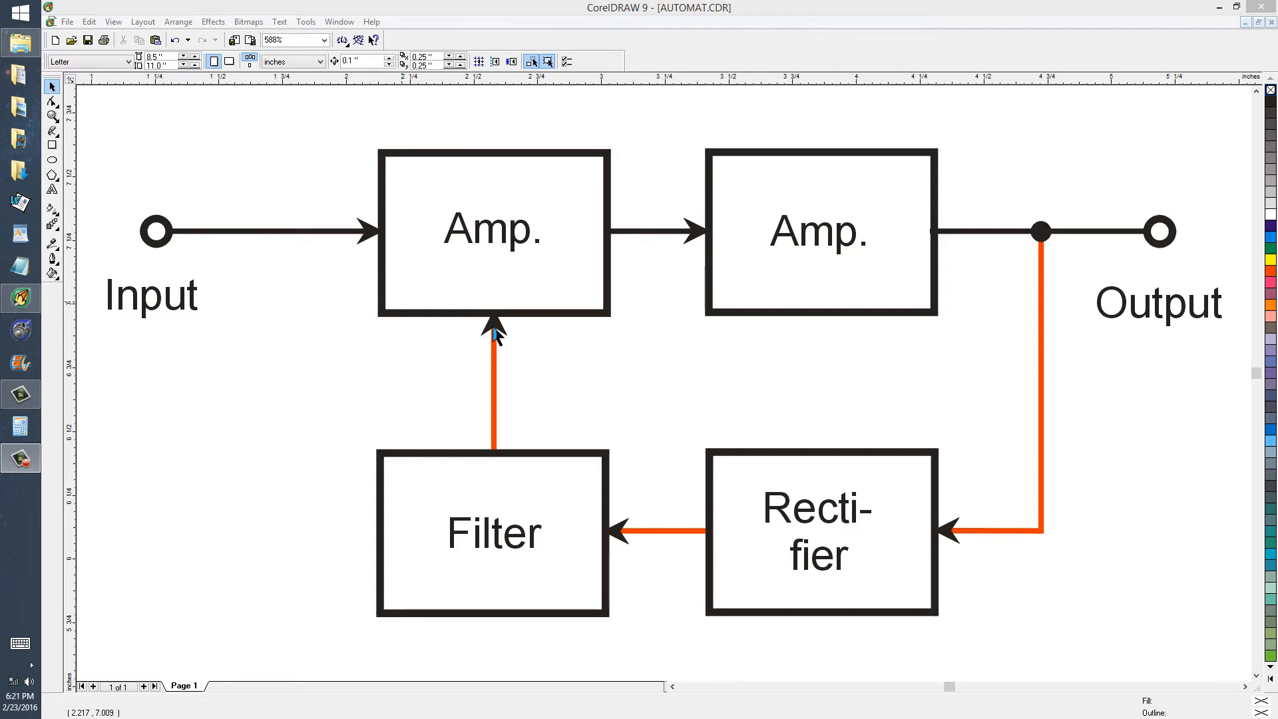
pyautogui.moveTo(1013, 245)
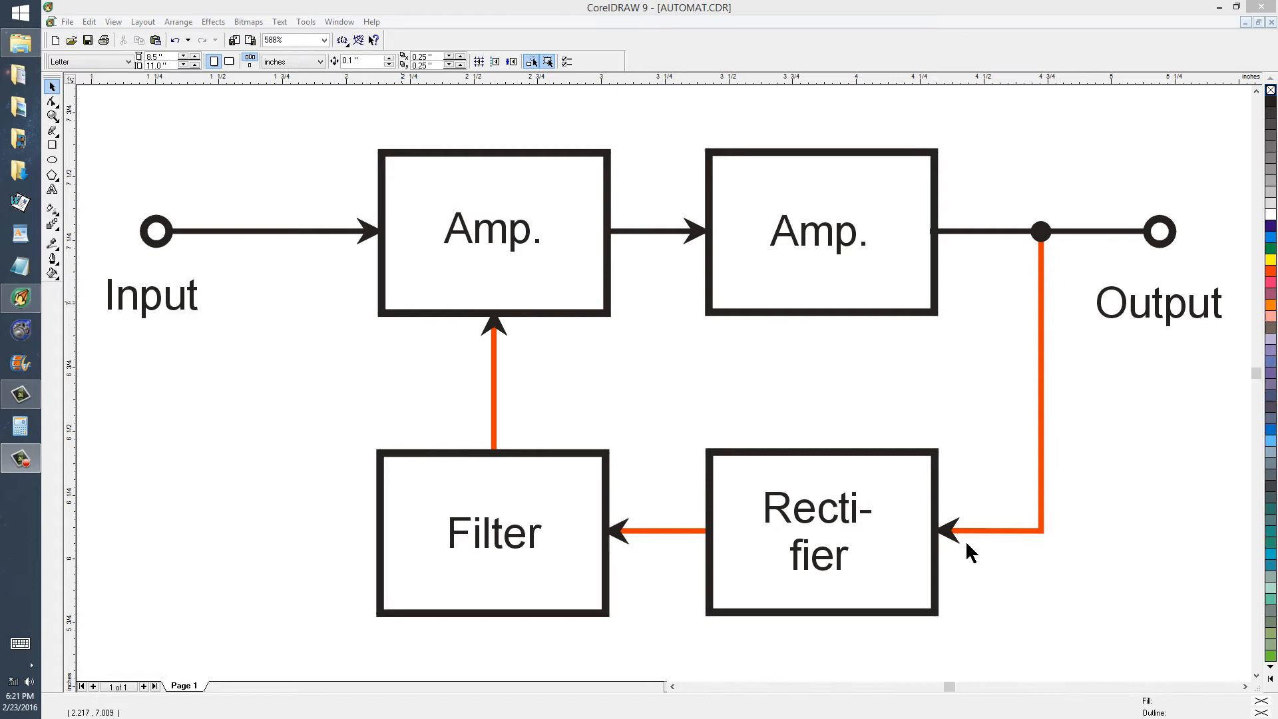
pyautogui.moveTo(1052, 351)
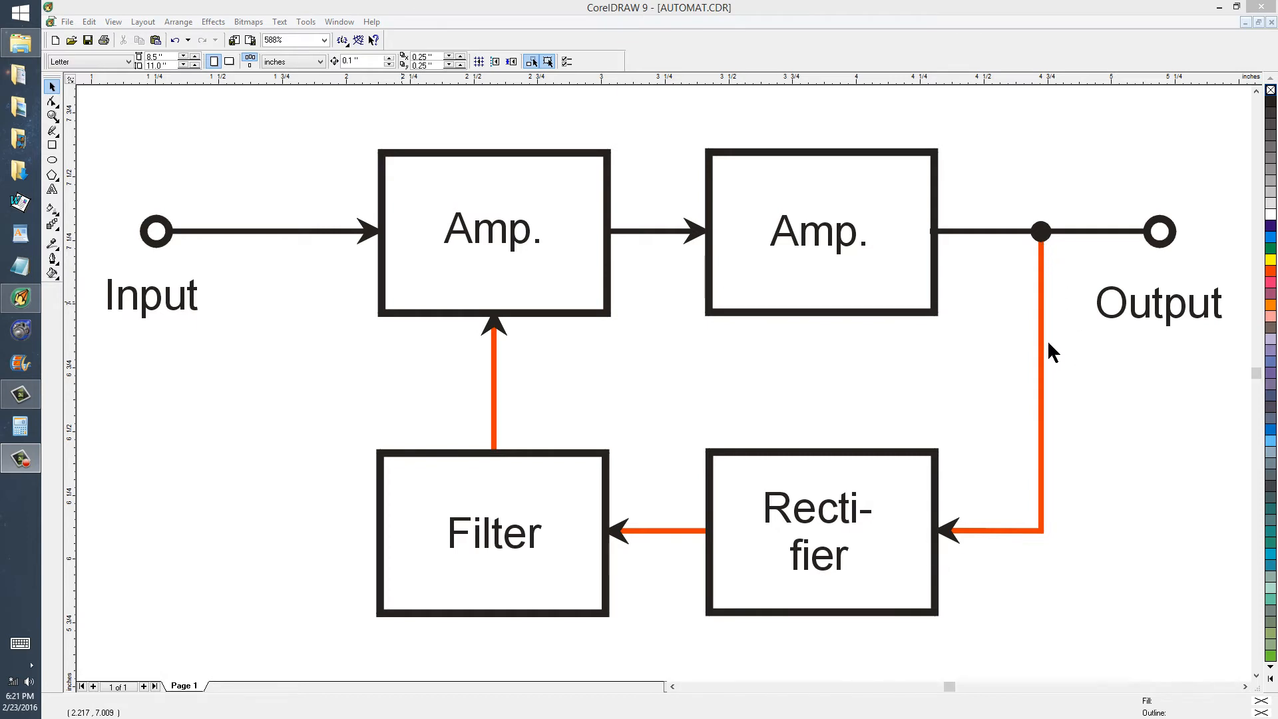
pyautogui.moveTo(488, 478)
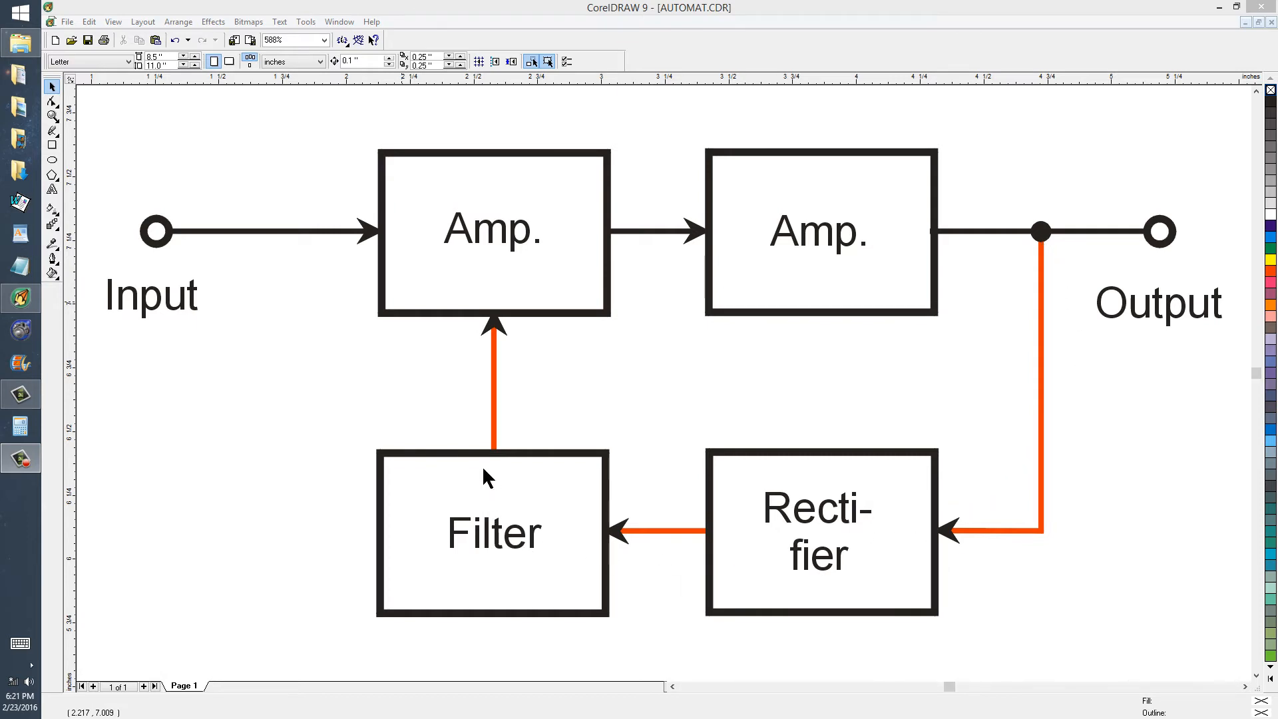
pyautogui.moveTo(497, 326)
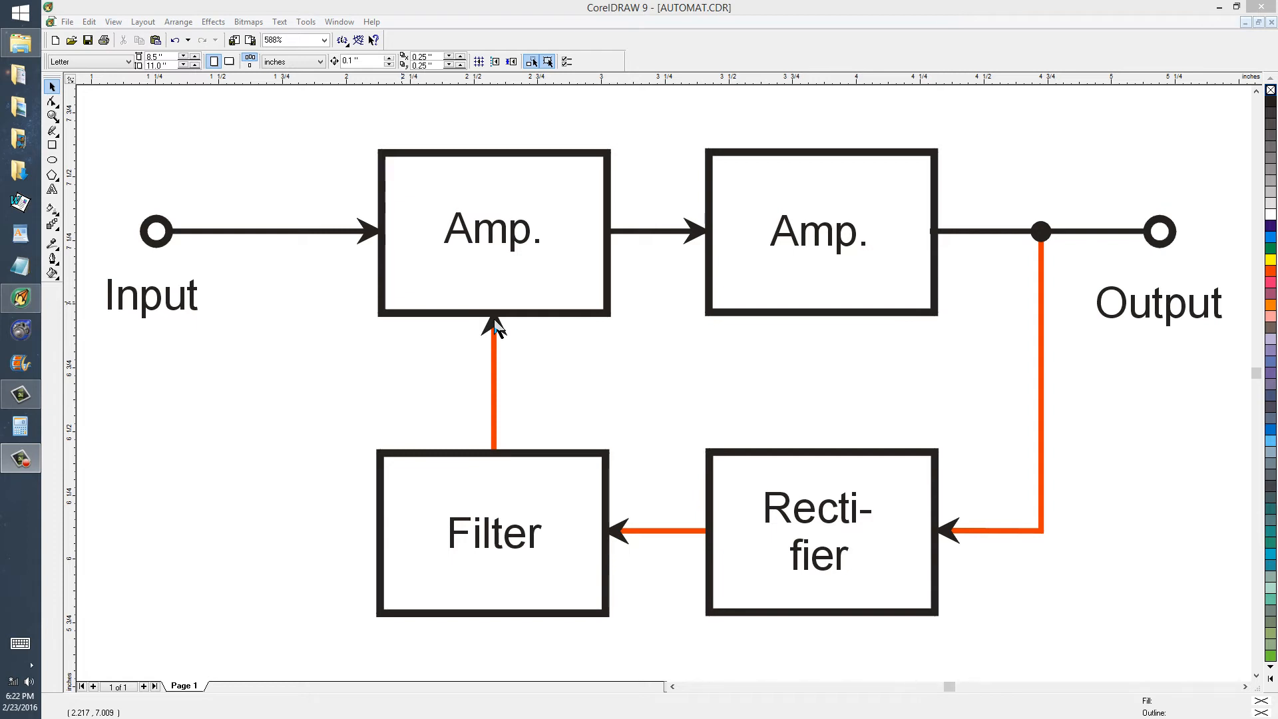
pyautogui.moveTo(506, 333)
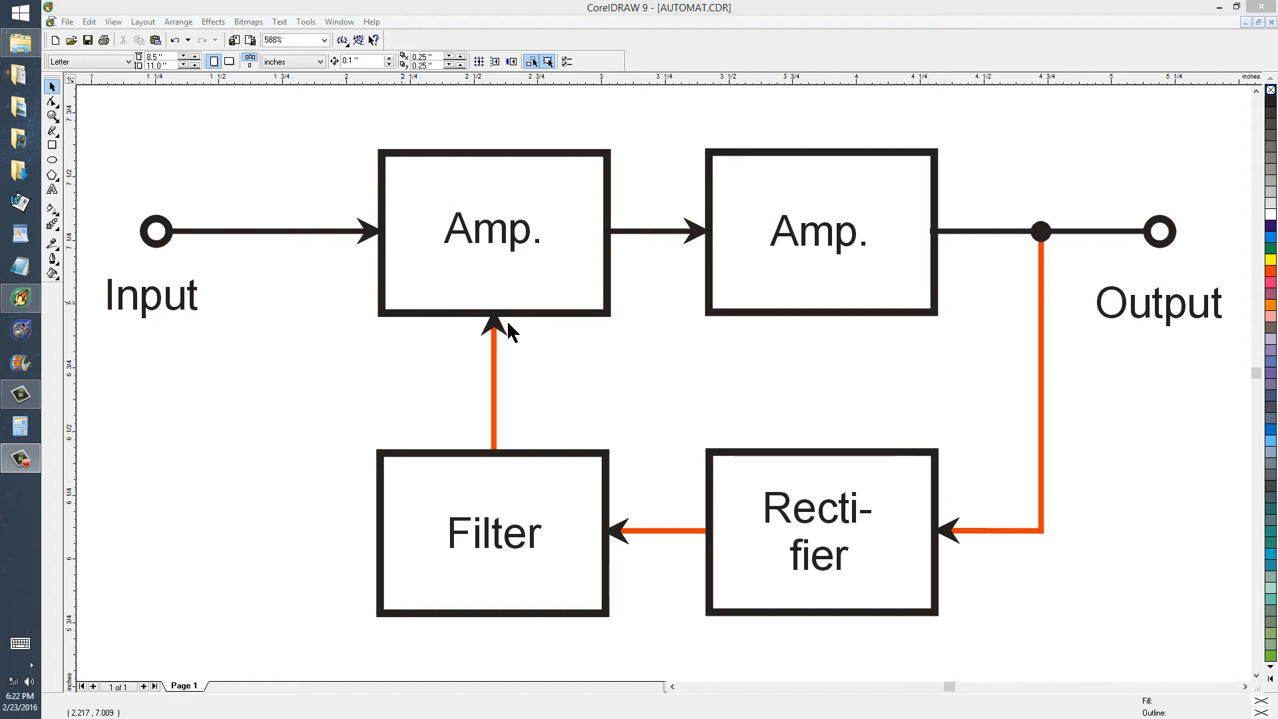
pyautogui.moveTo(1044, 346)
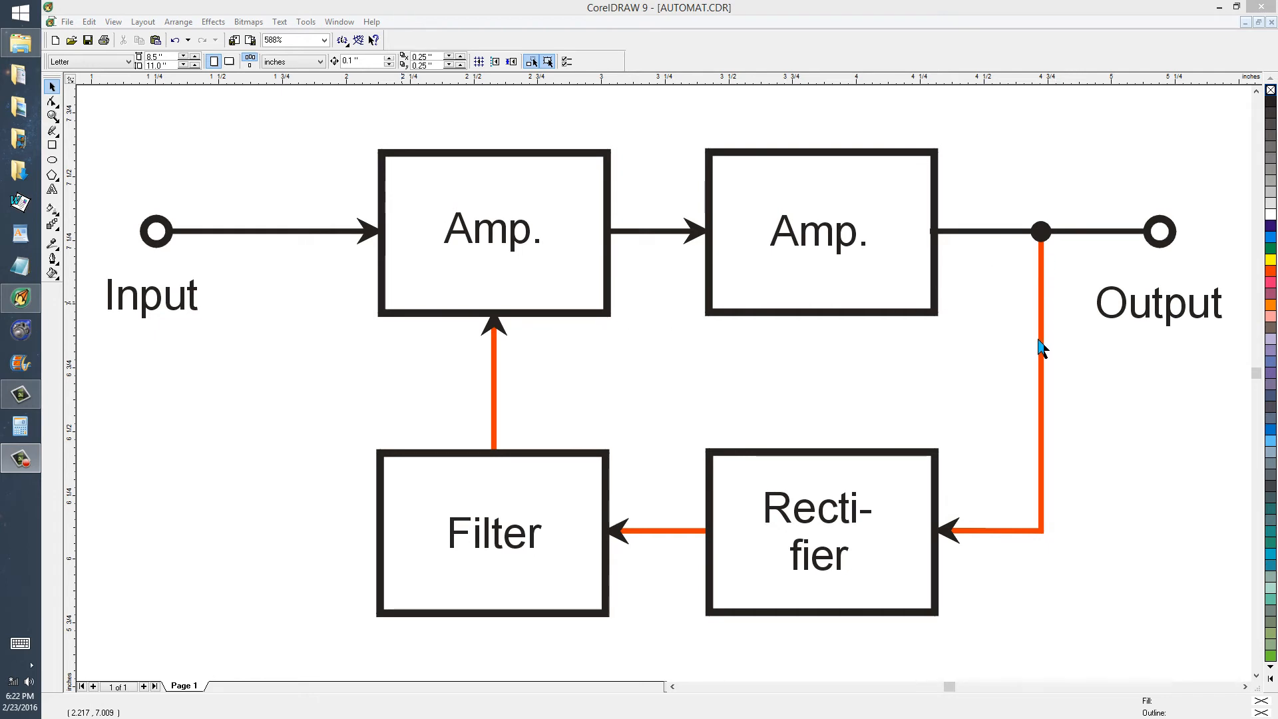
pyautogui.moveTo(740, 558)
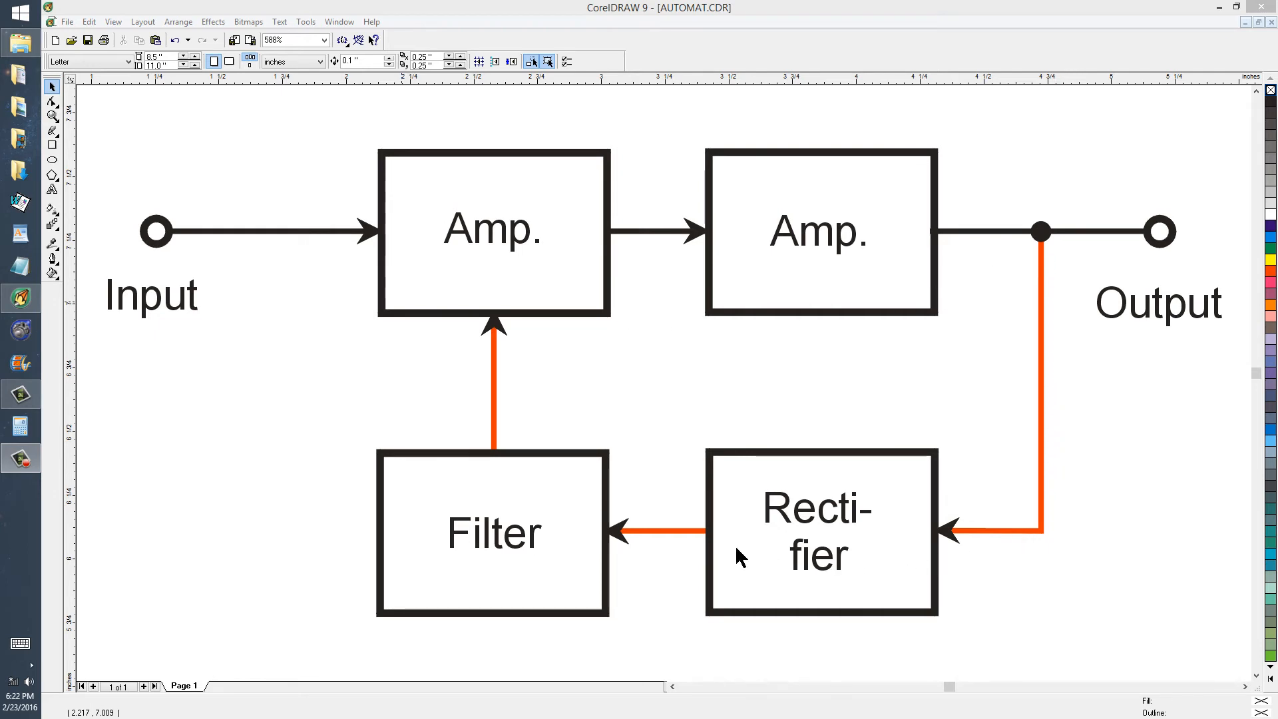
pyautogui.moveTo(492, 341)
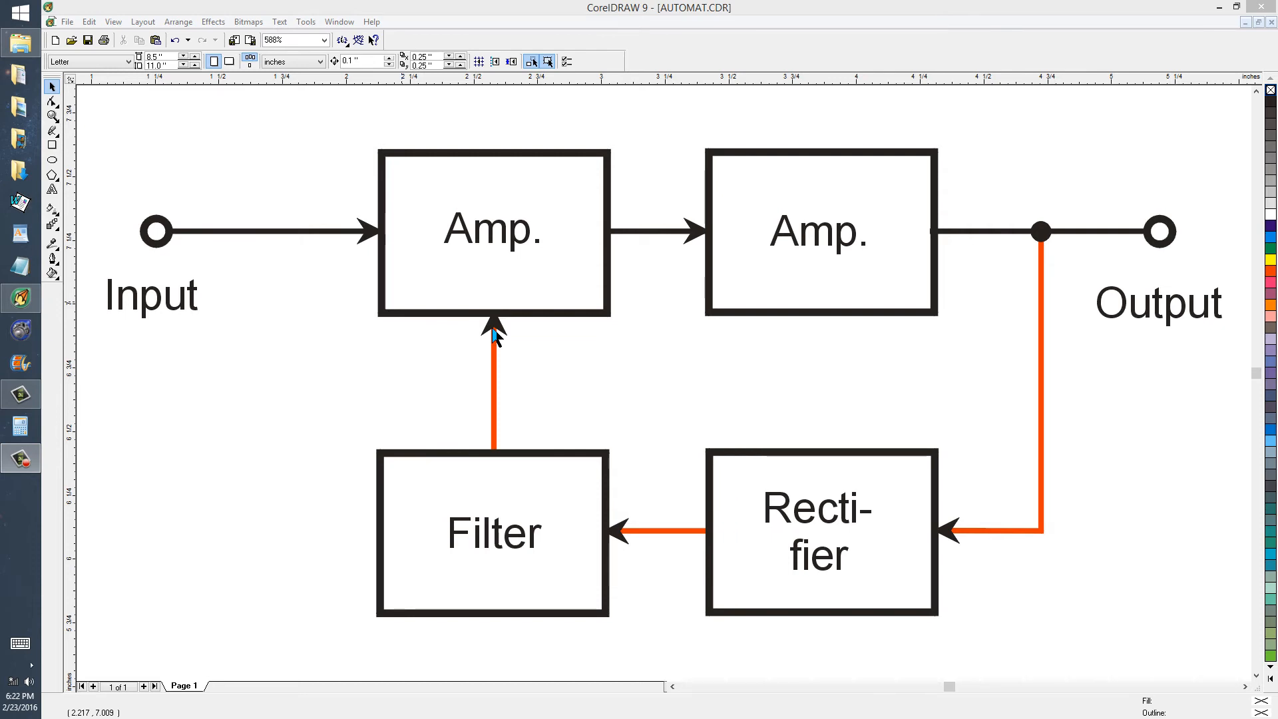
pyautogui.moveTo(333, 392)
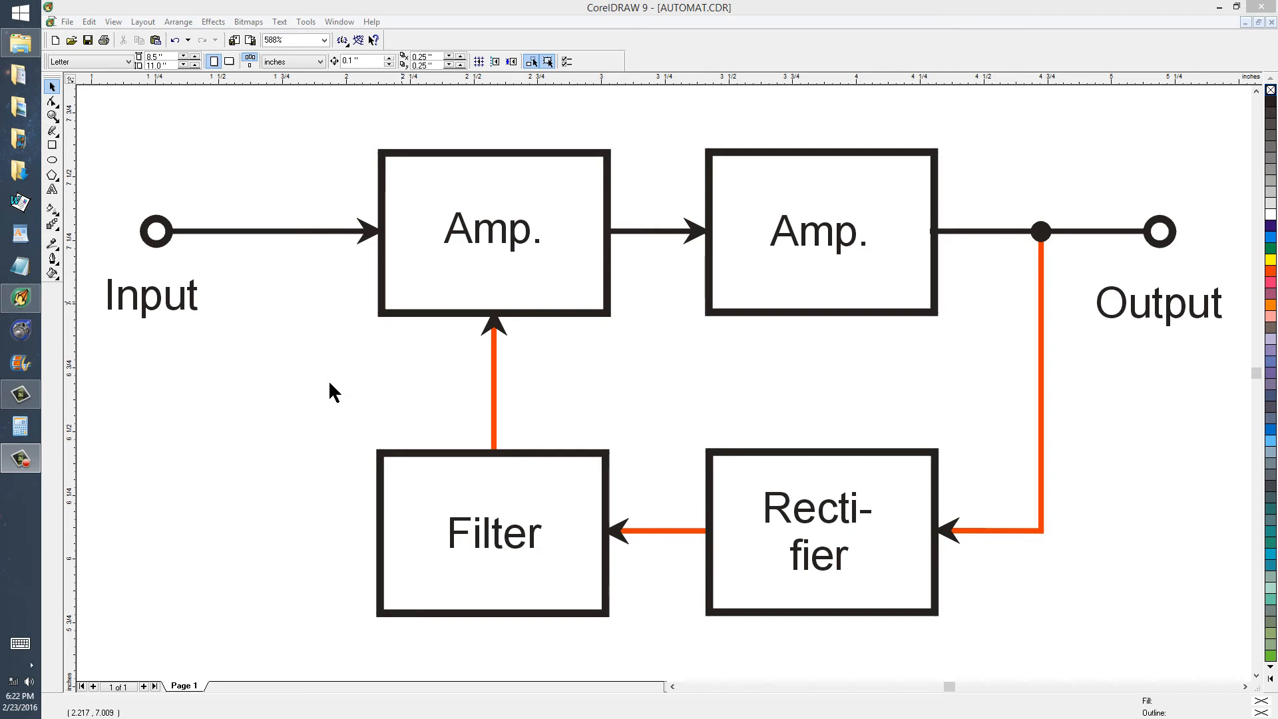
pyautogui.moveTo(433, 397)
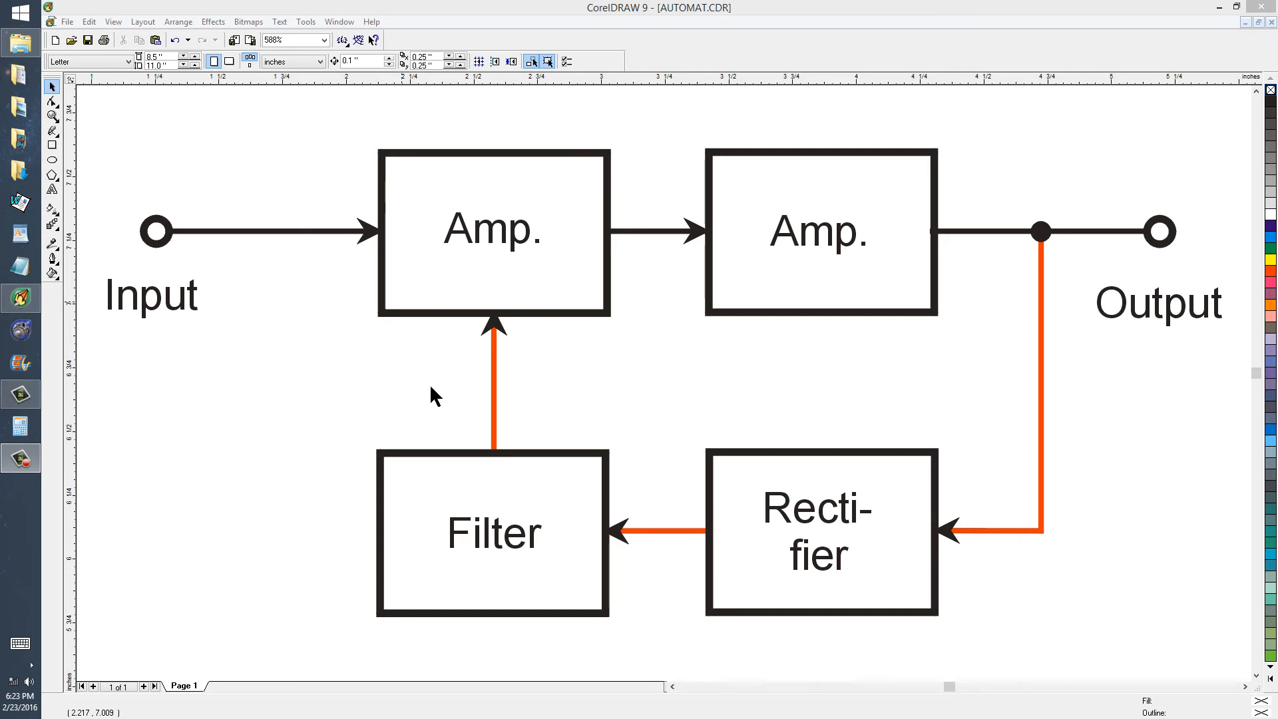
pyautogui.moveTo(659, 305)
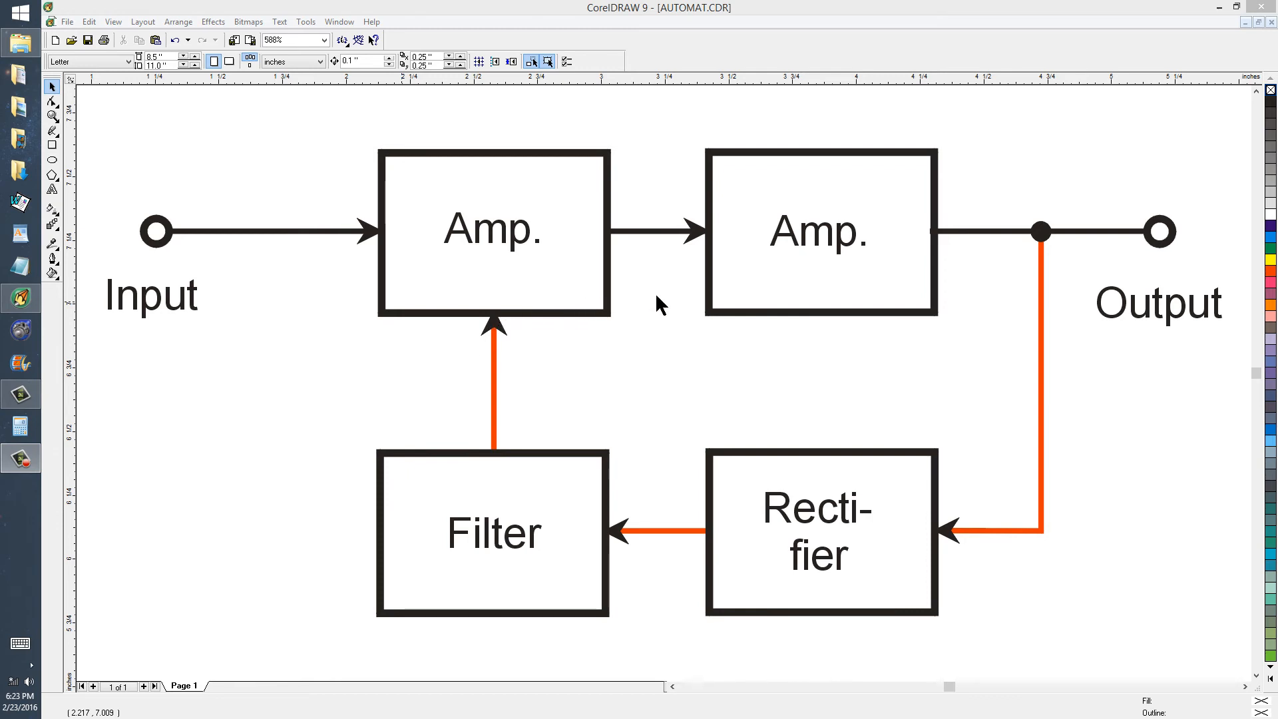
pyautogui.moveTo(1036, 368)
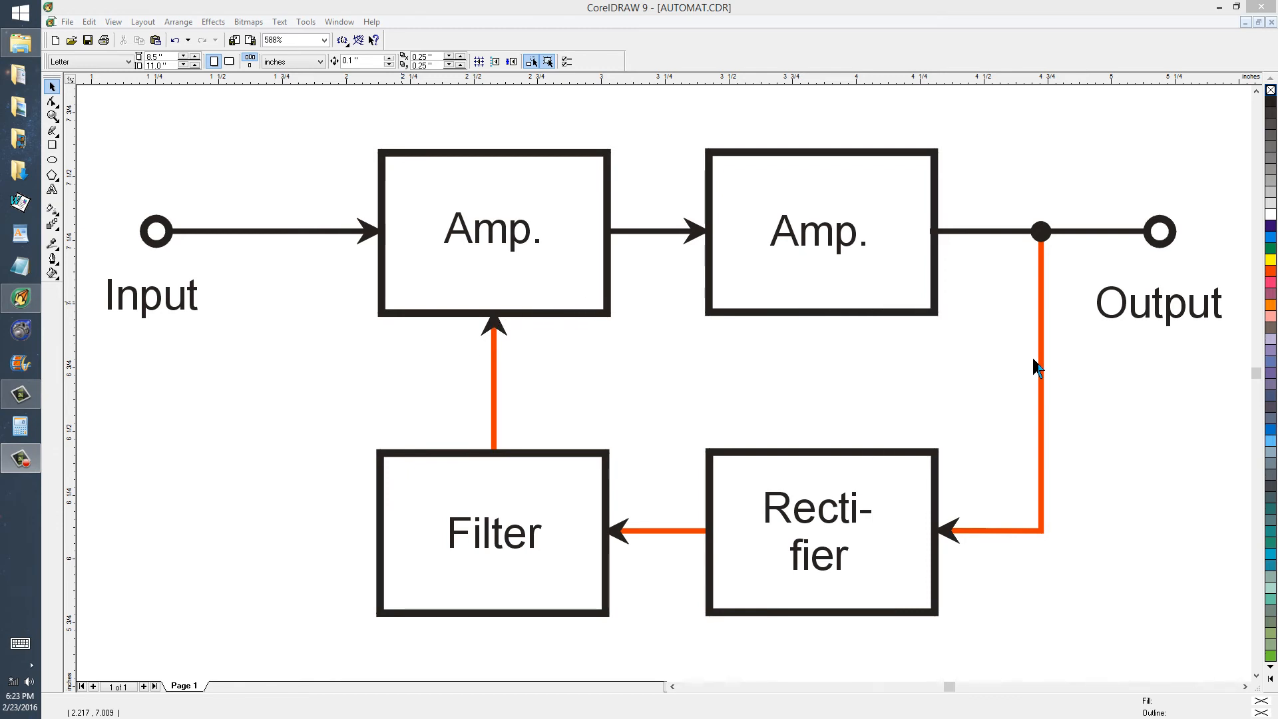
pyautogui.moveTo(1145, 267)
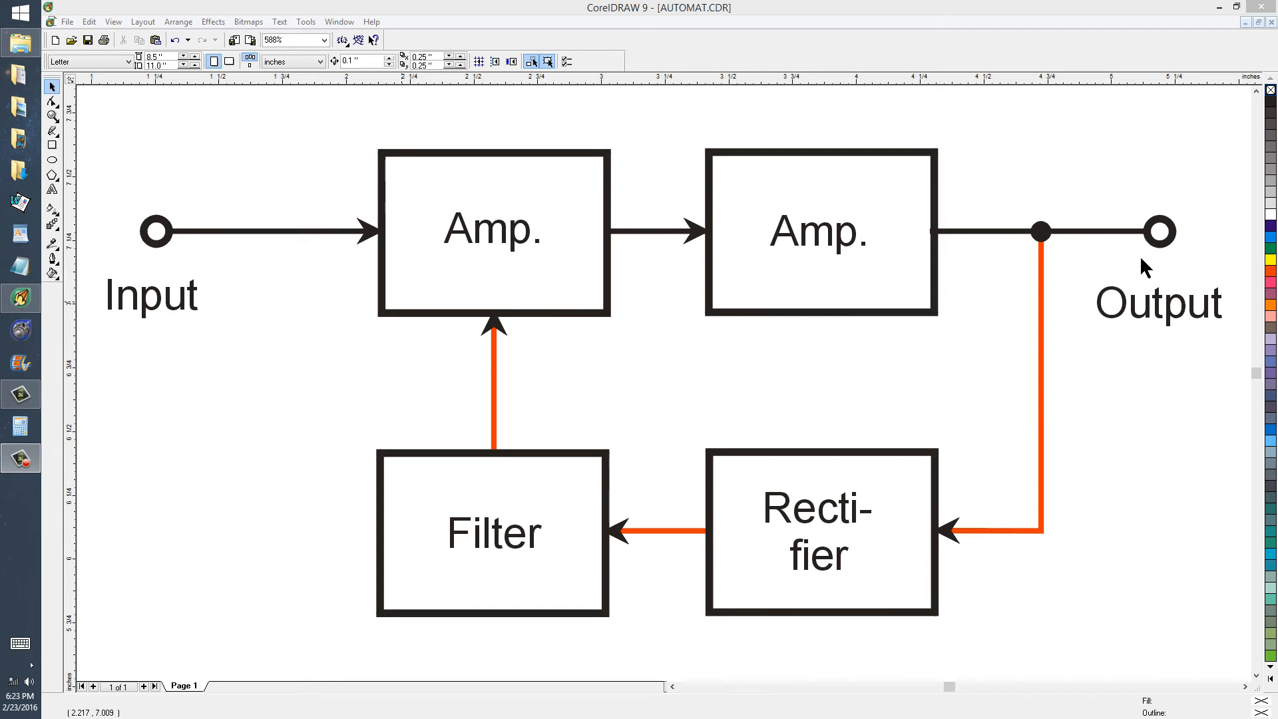
pyautogui.moveTo(1149, 260)
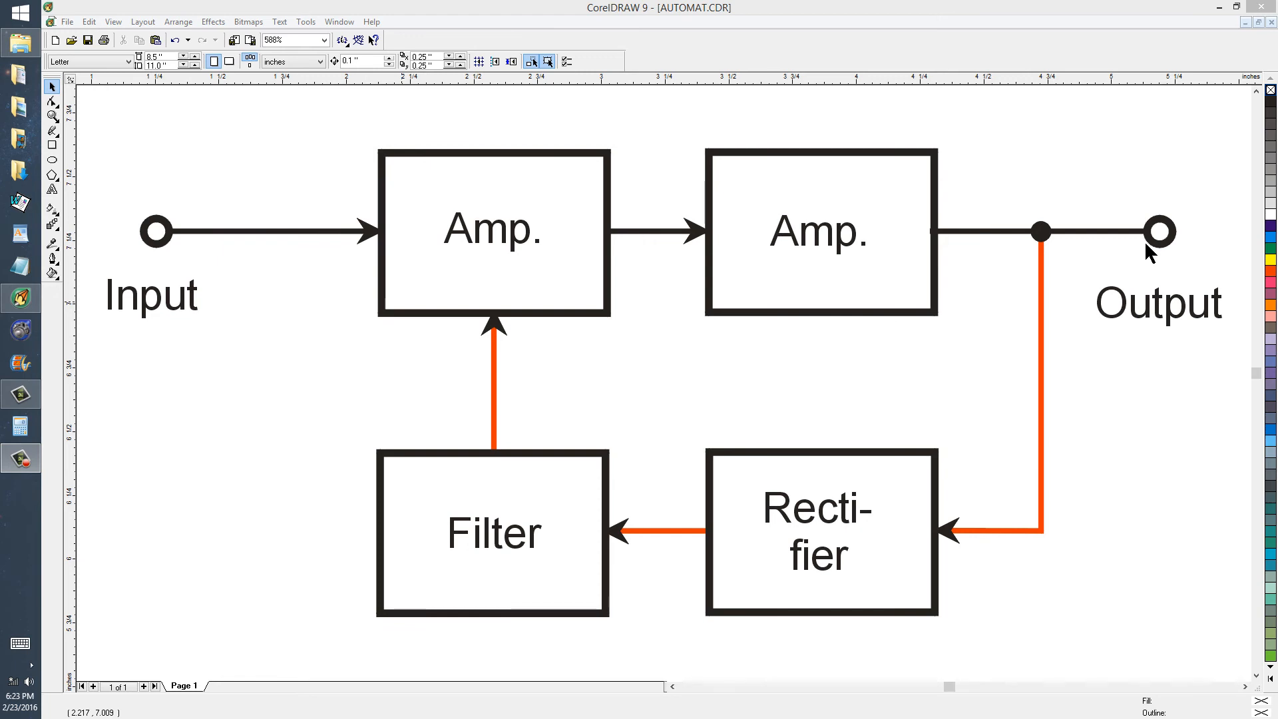
pyautogui.moveTo(1078, 268)
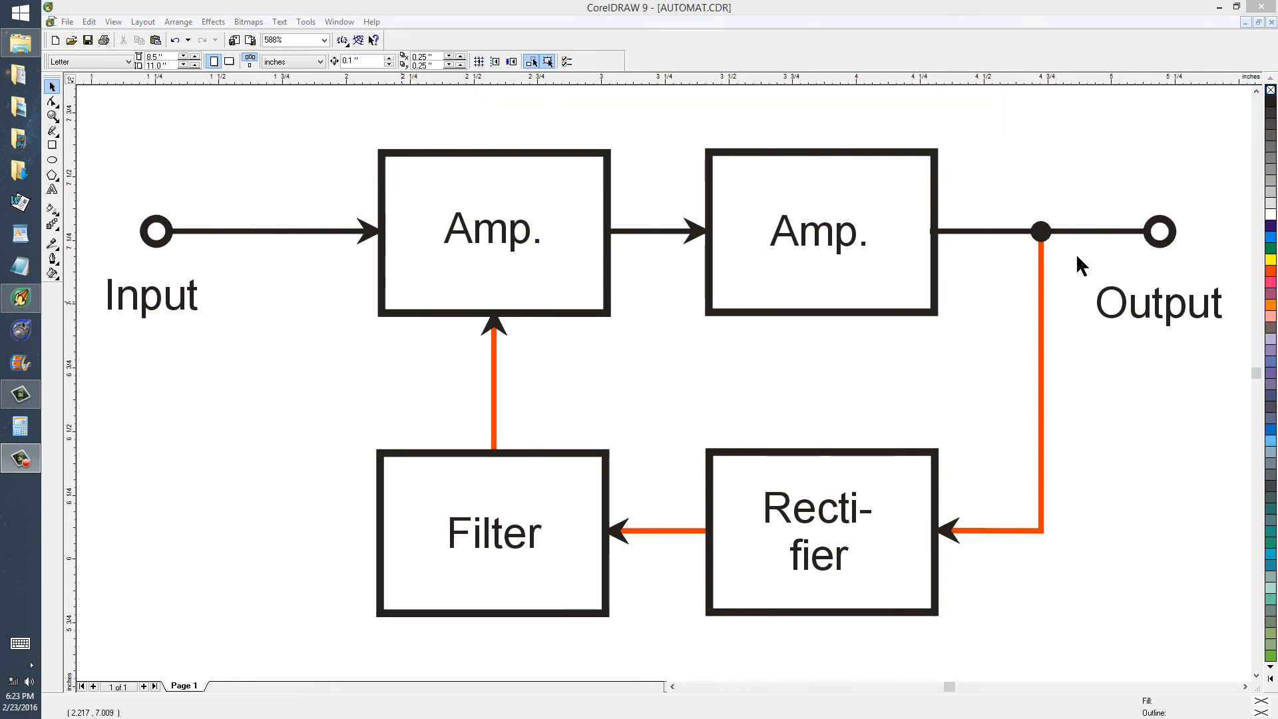
pyautogui.moveTo(1047, 253)
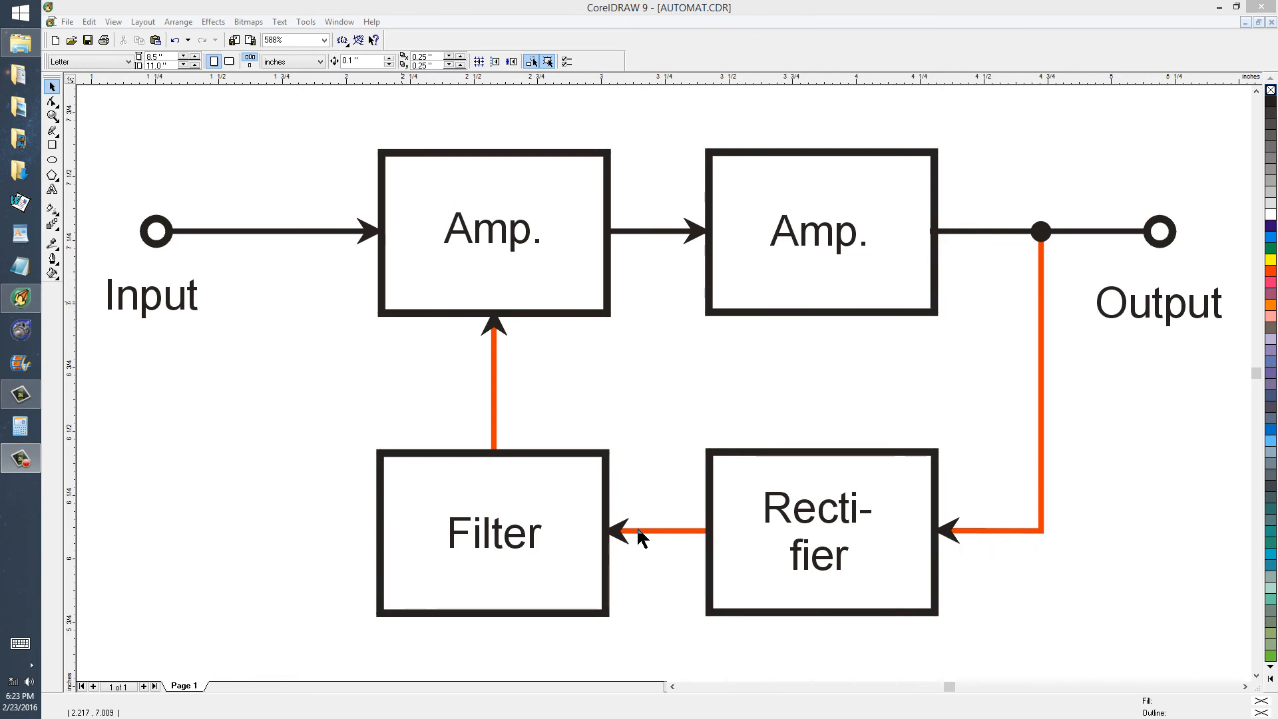
pyautogui.moveTo(502, 335)
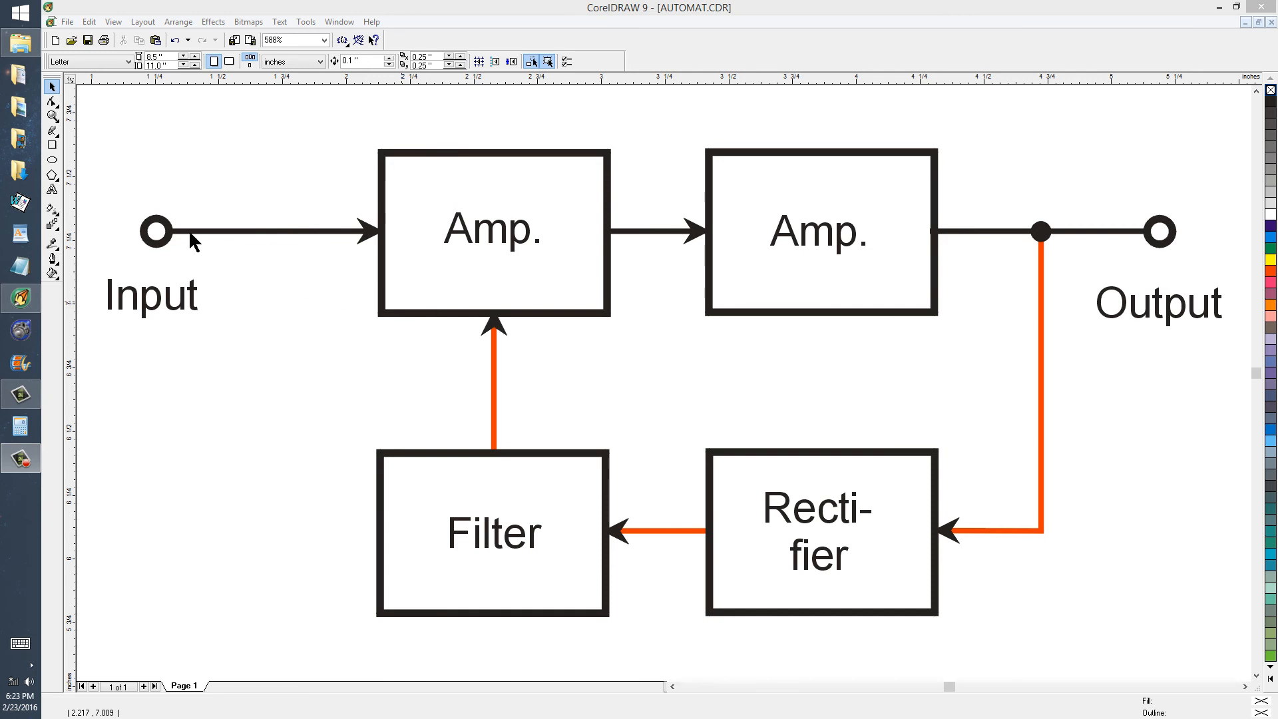
pyautogui.moveTo(722, 239)
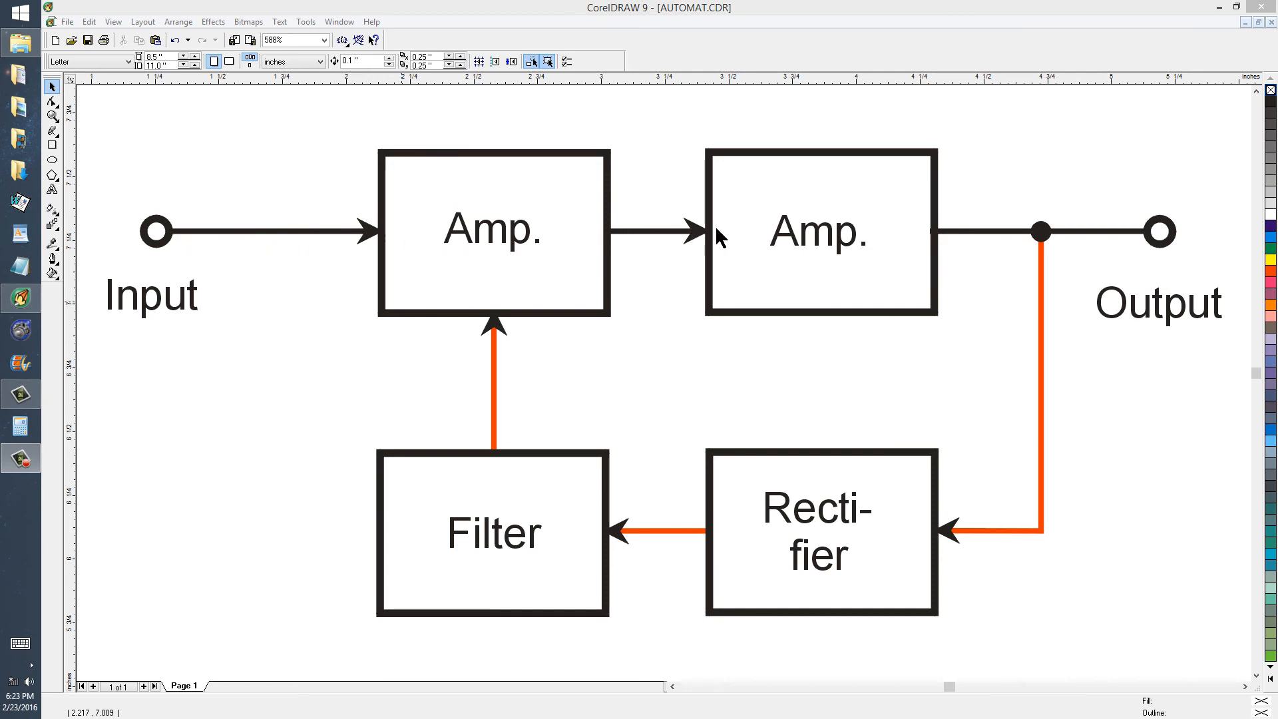
pyautogui.moveTo(1084, 241)
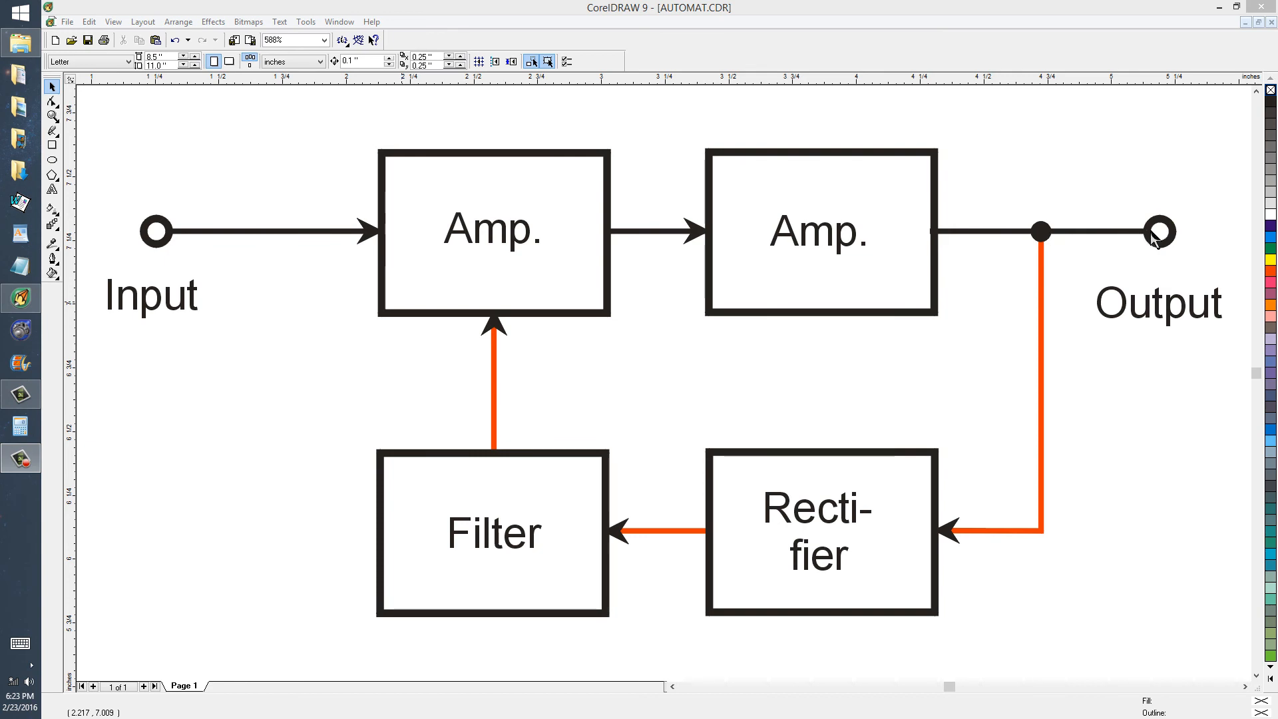
pyautogui.moveTo(1153, 249)
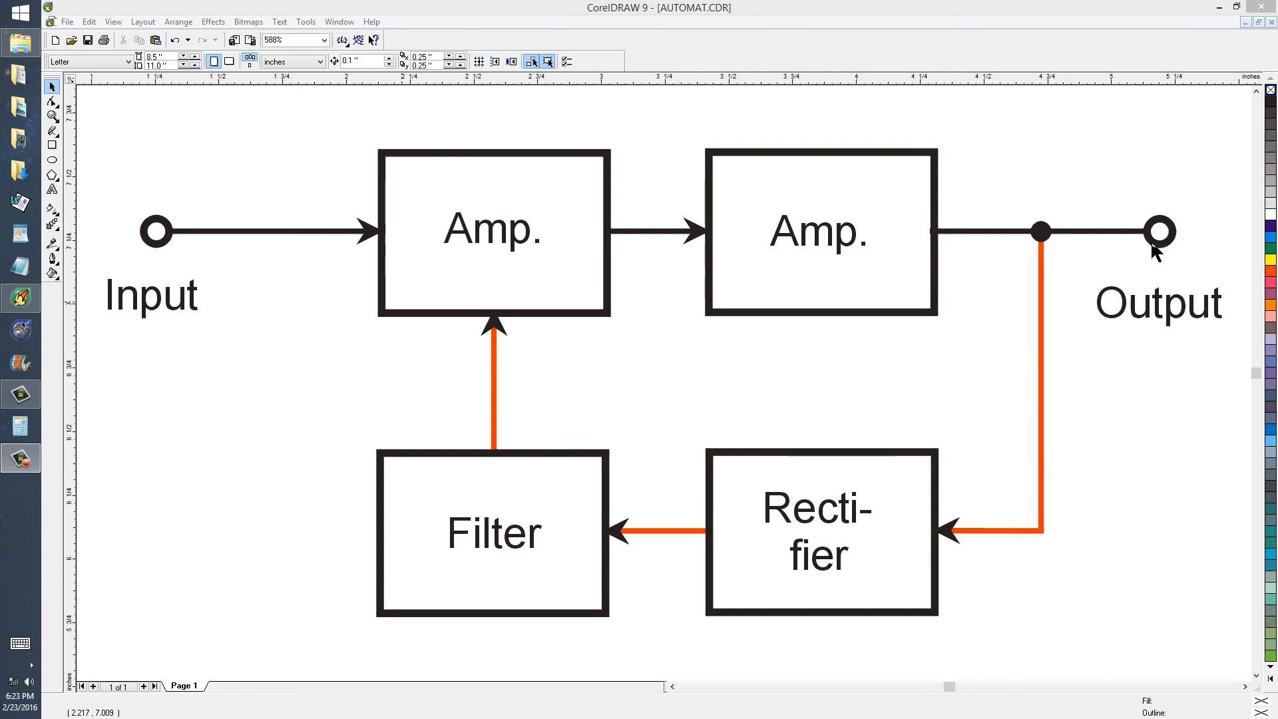
pyautogui.moveTo(1156, 261)
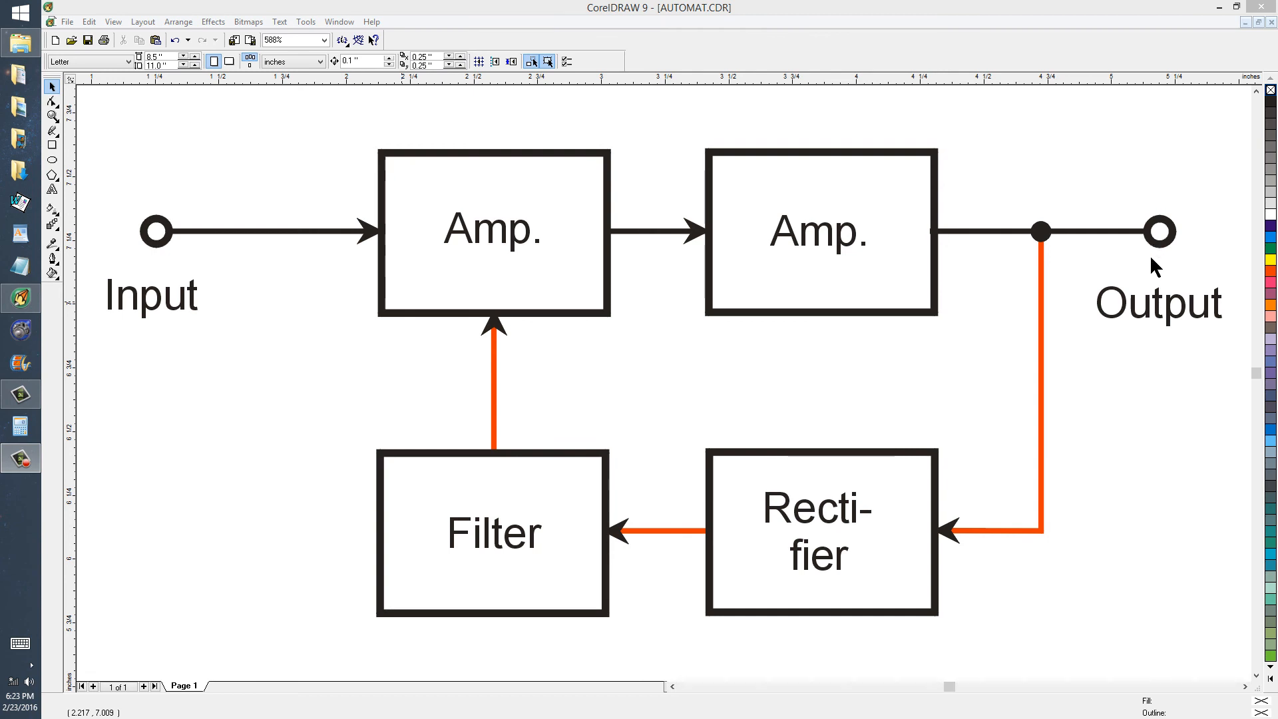